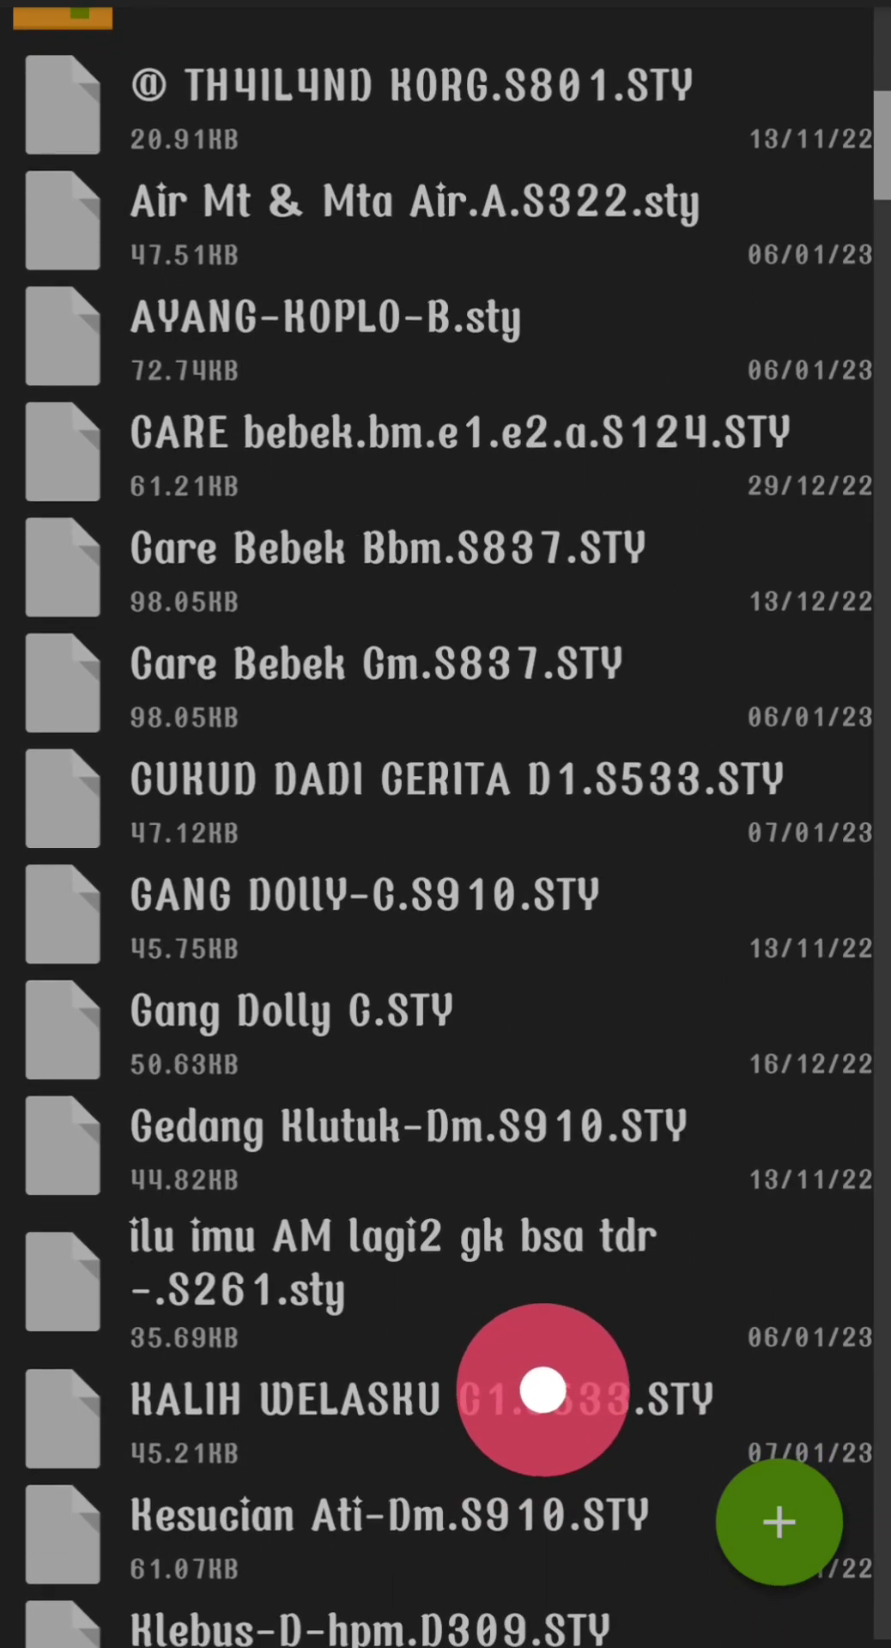
# Scroll the STY list so CERITO MUSTAHIL.S692.STY and the two gerhana dalam cinta files appear
pyautogui.scroll(3)
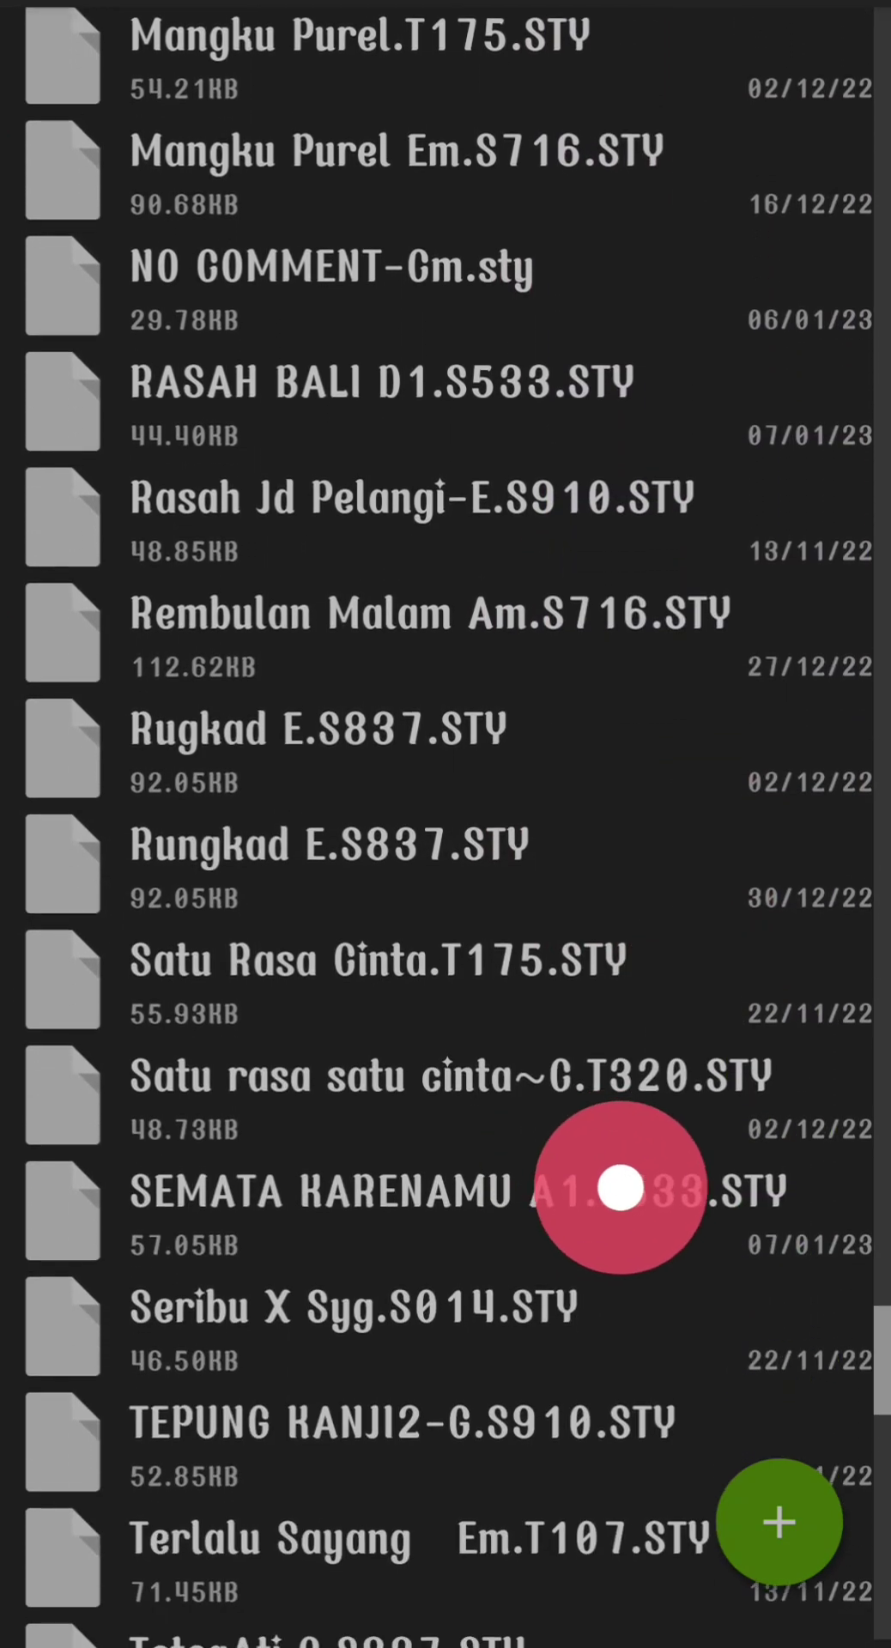
pyautogui.scroll(3)
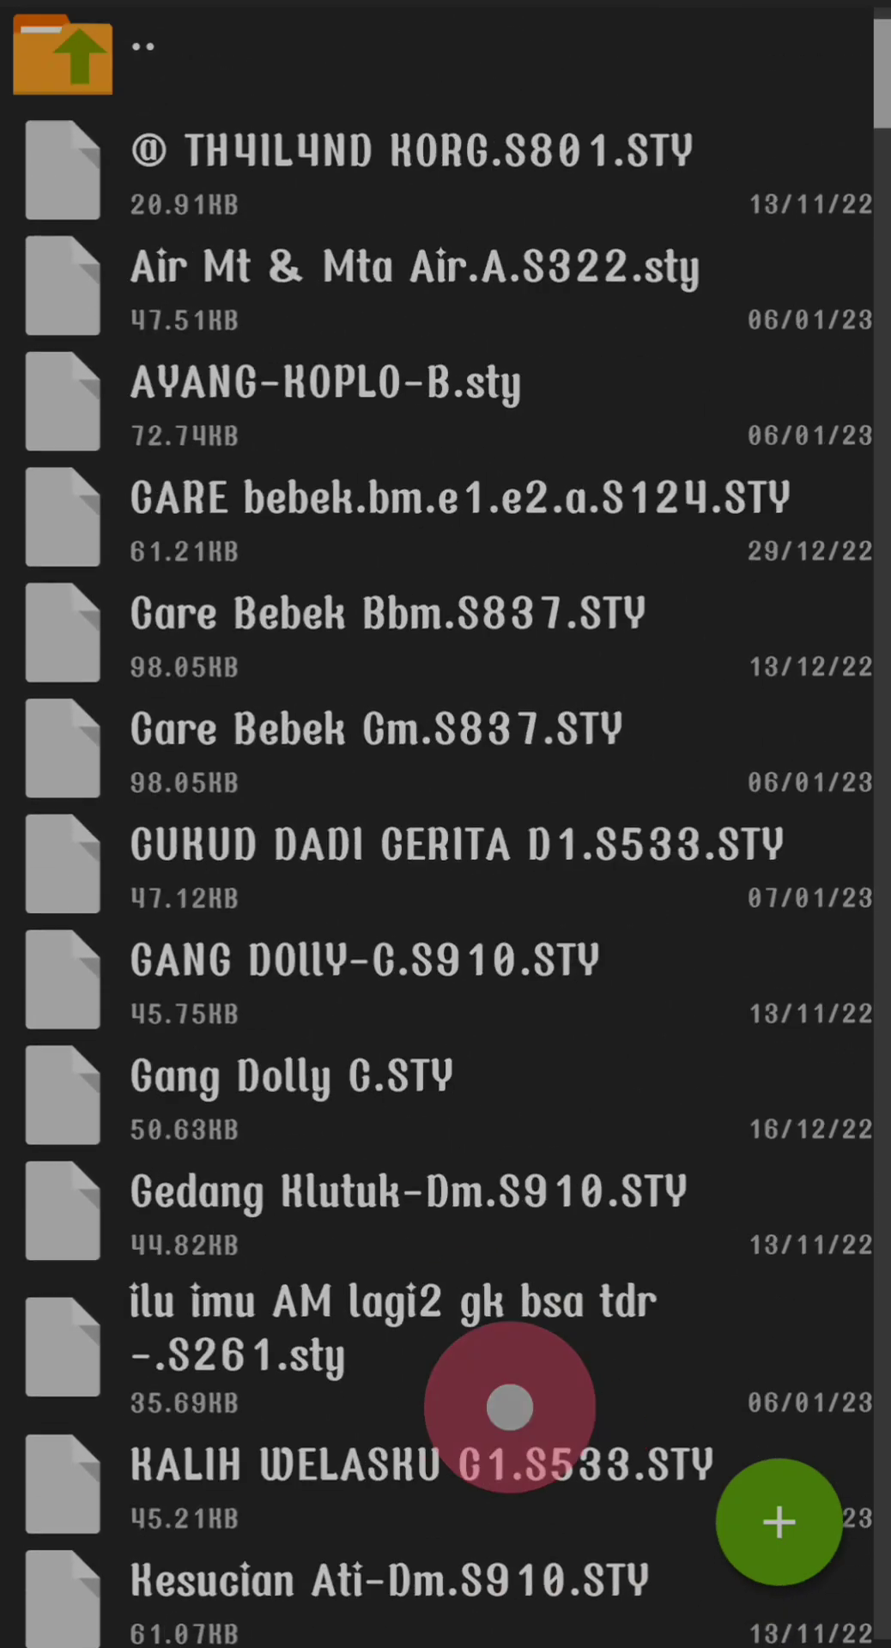
pyautogui.scroll(-3)
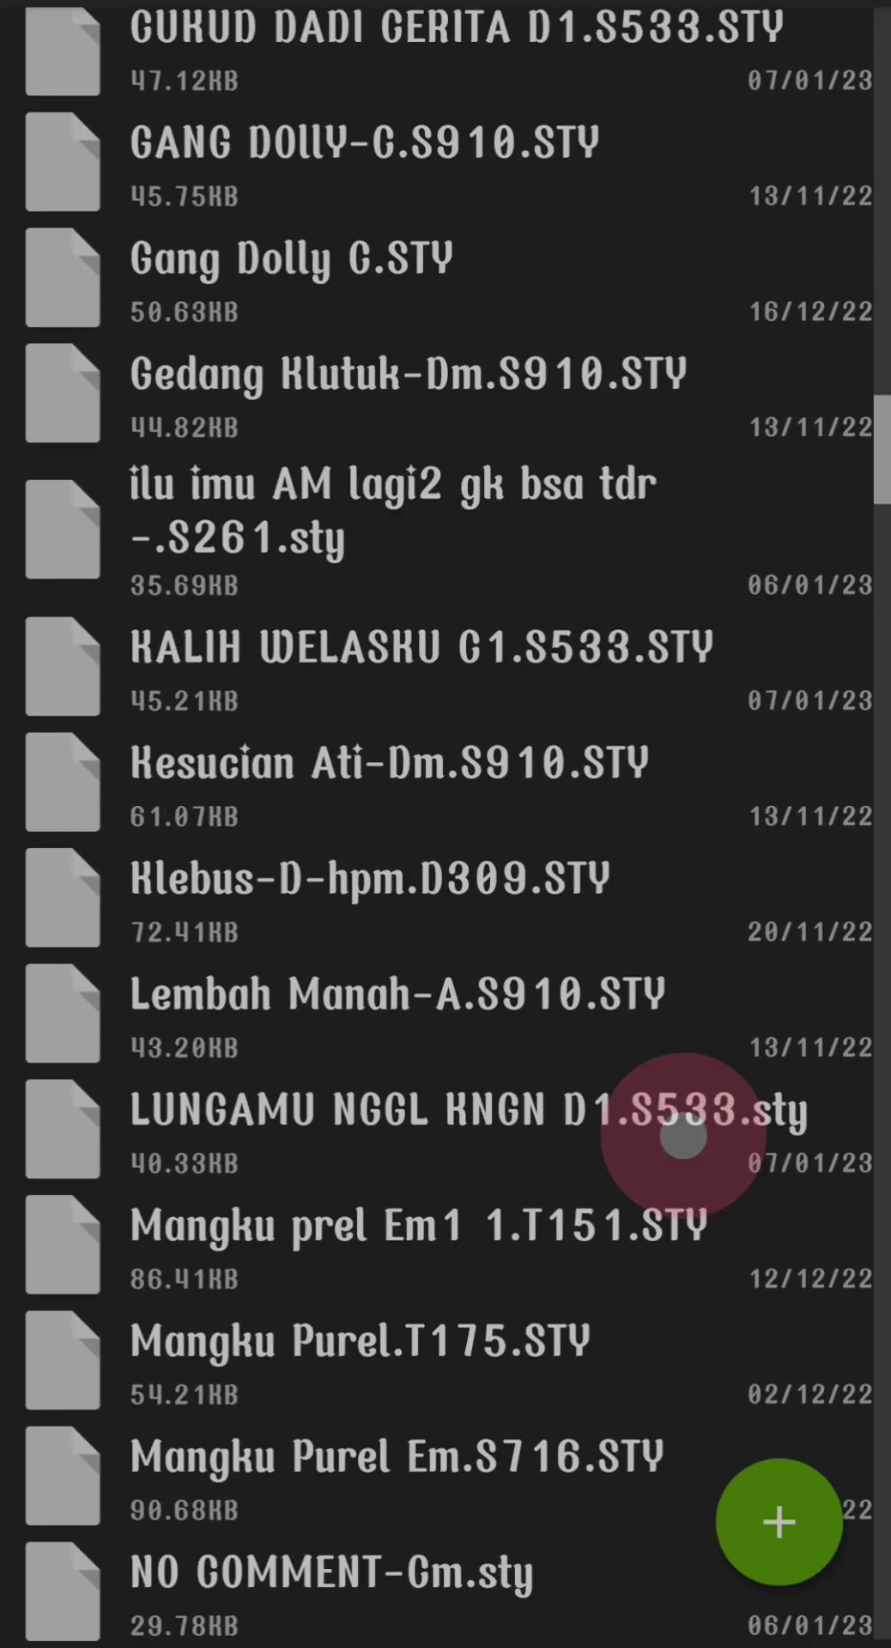
pyautogui.scroll(-3)
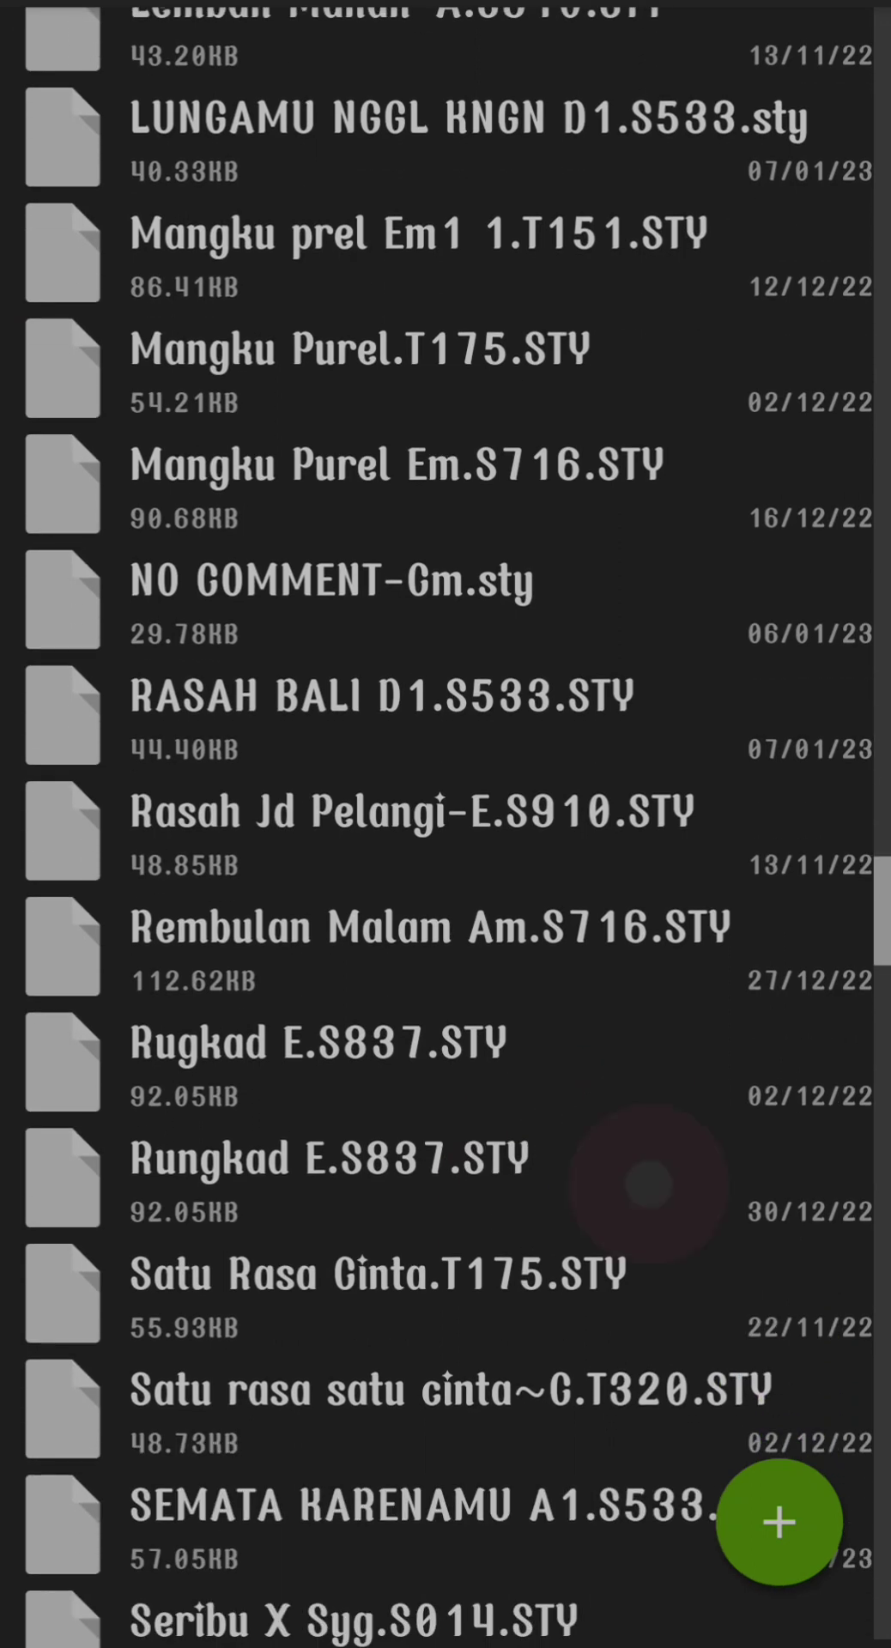
pyautogui.scroll(-3)
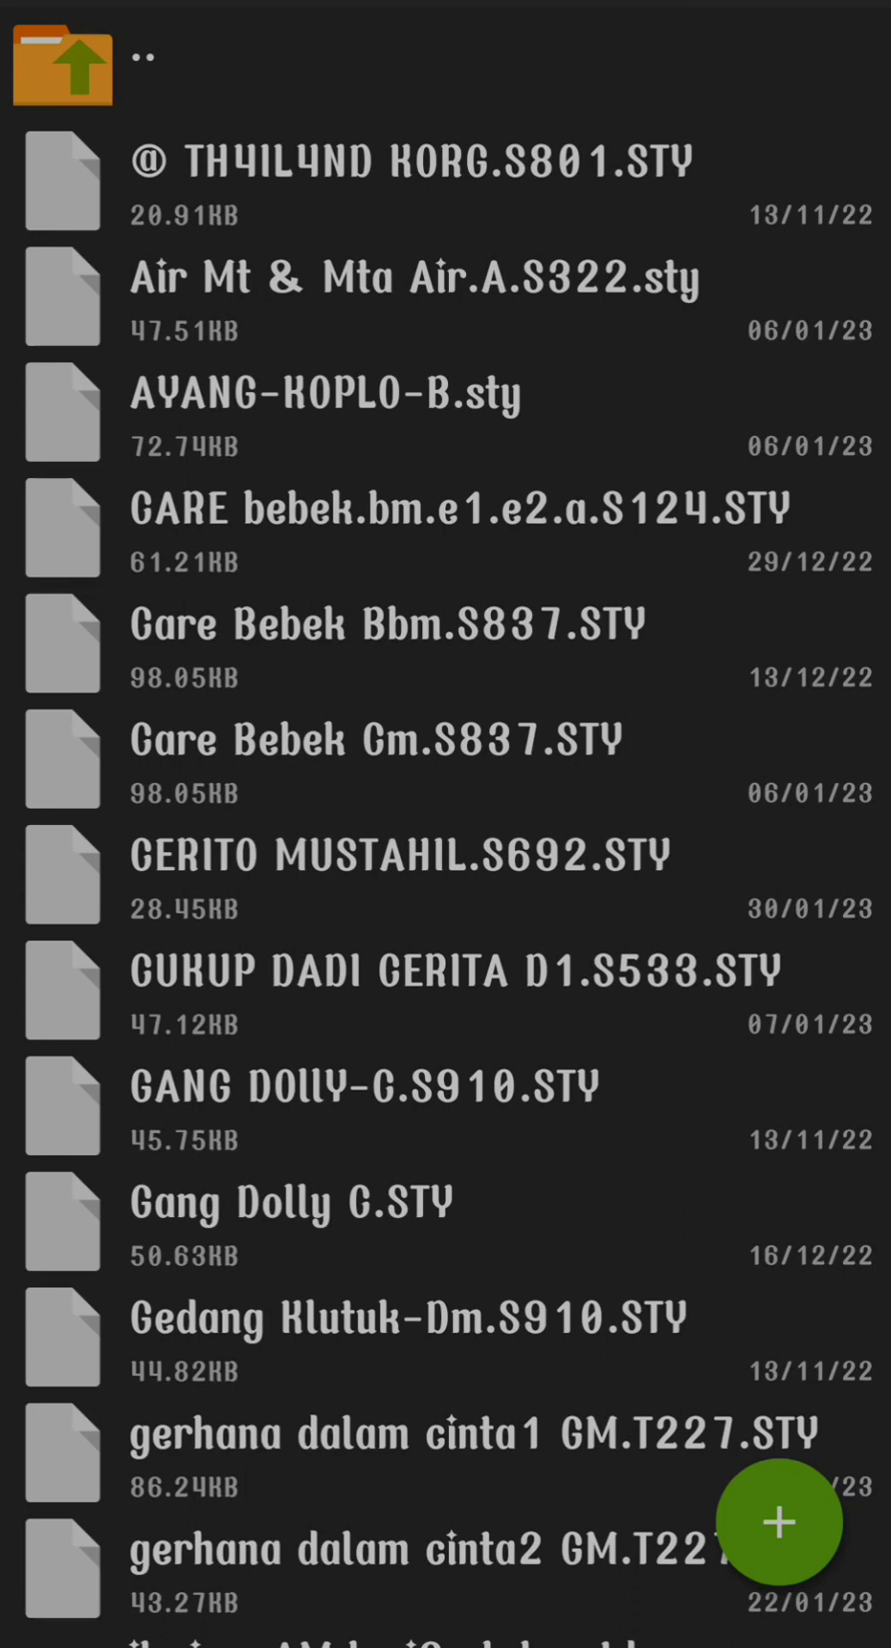
# Scroll down the style list to reach Rungkad E.S837.STY and show its action menu
pyautogui.scroll(-3)
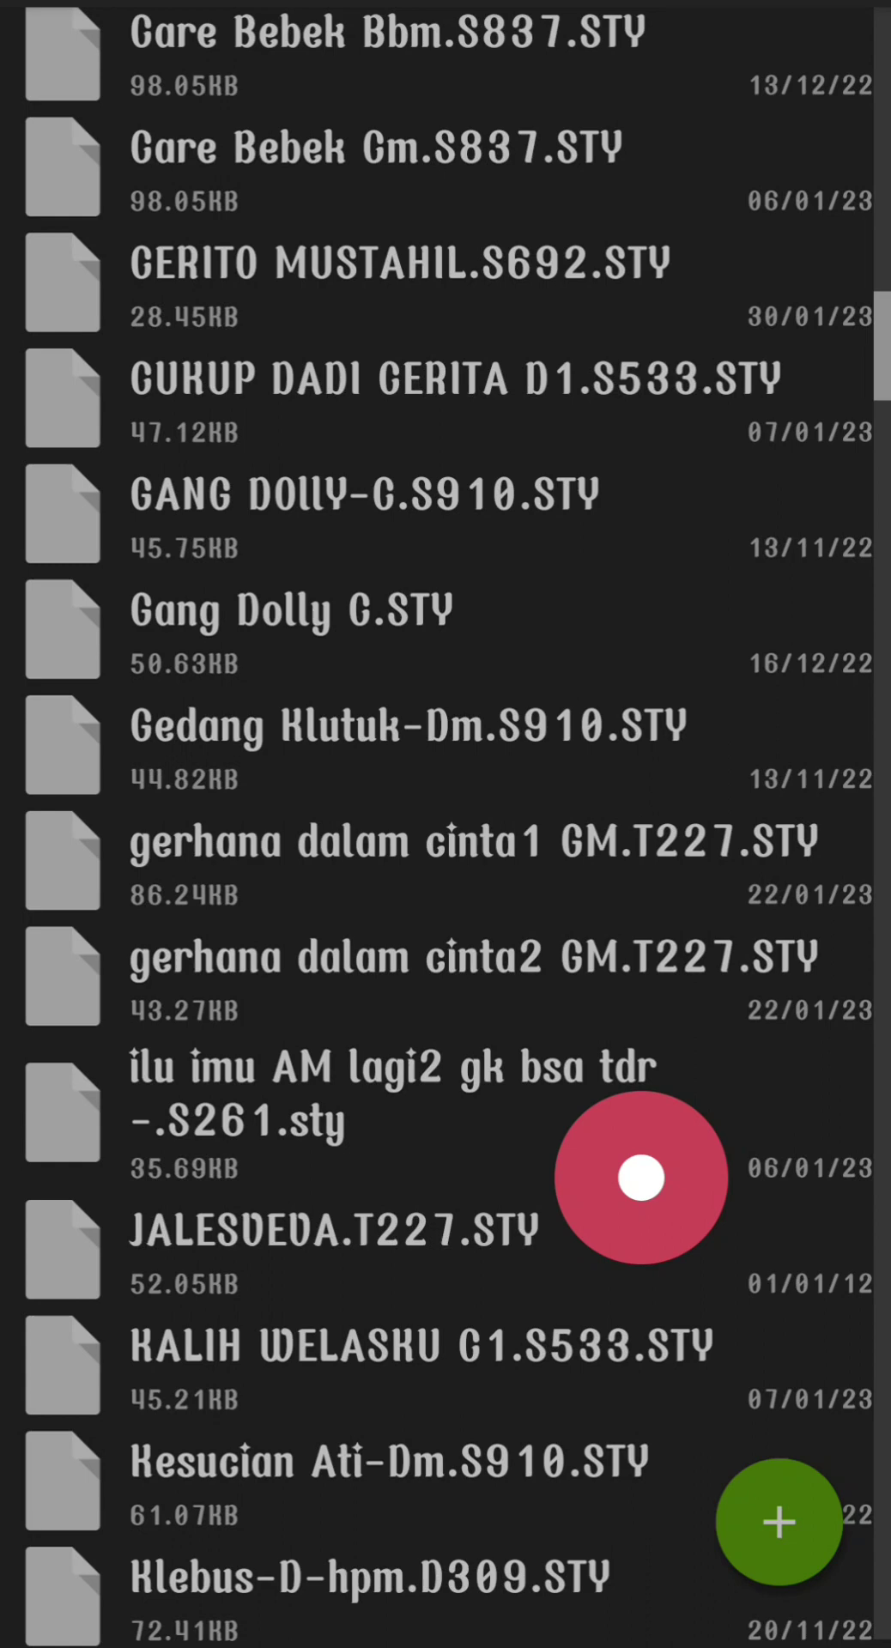
pyautogui.scroll(-3)
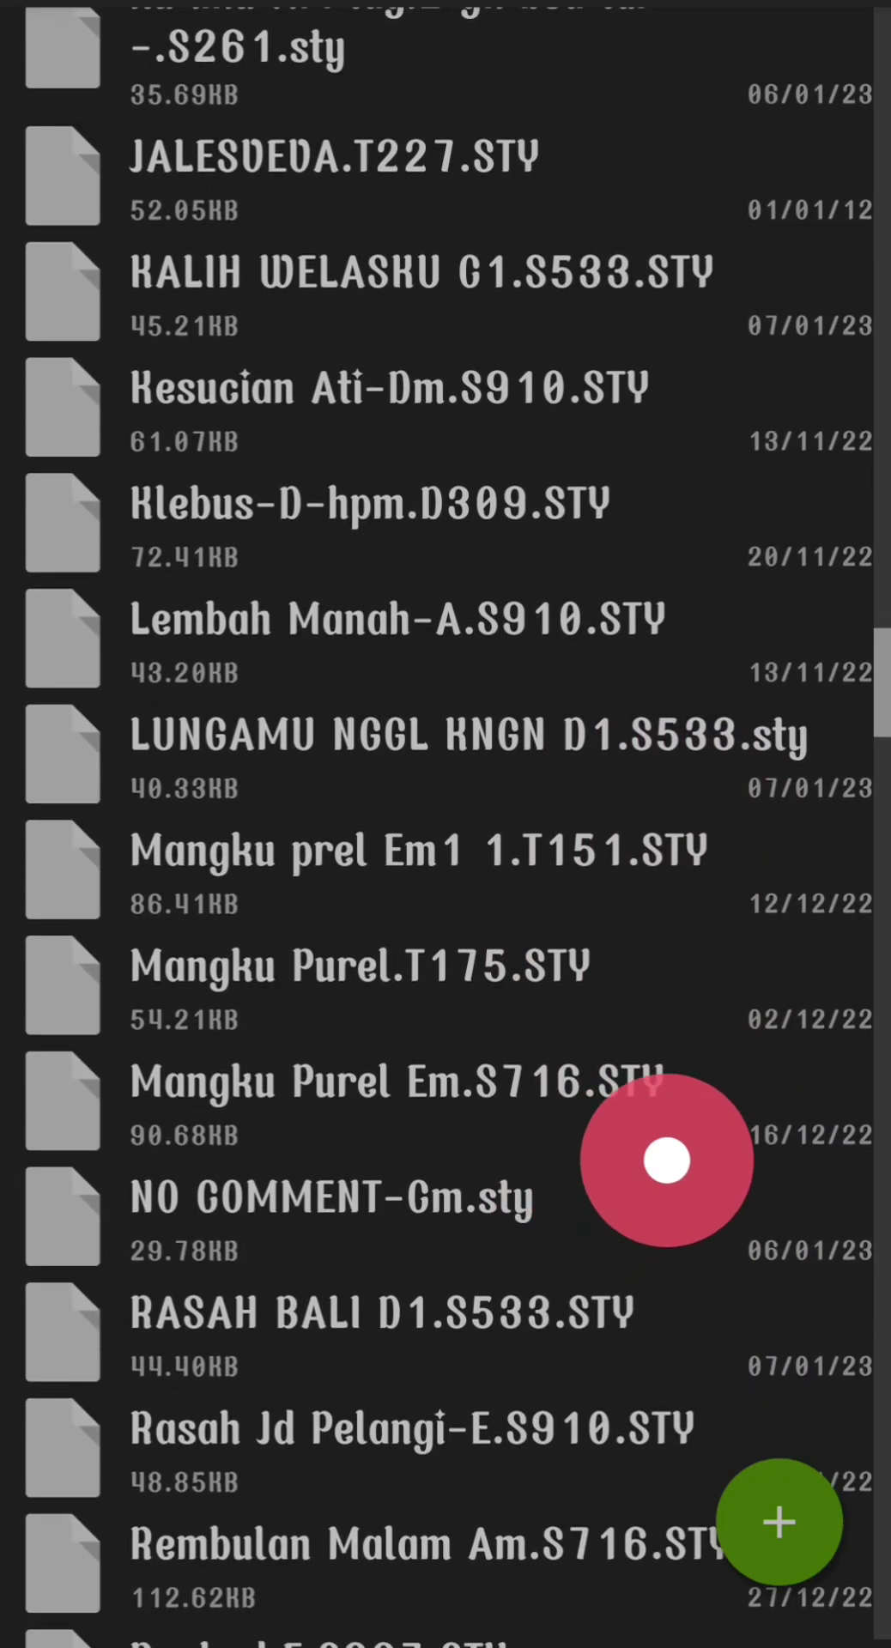
pyautogui.scroll(-3)
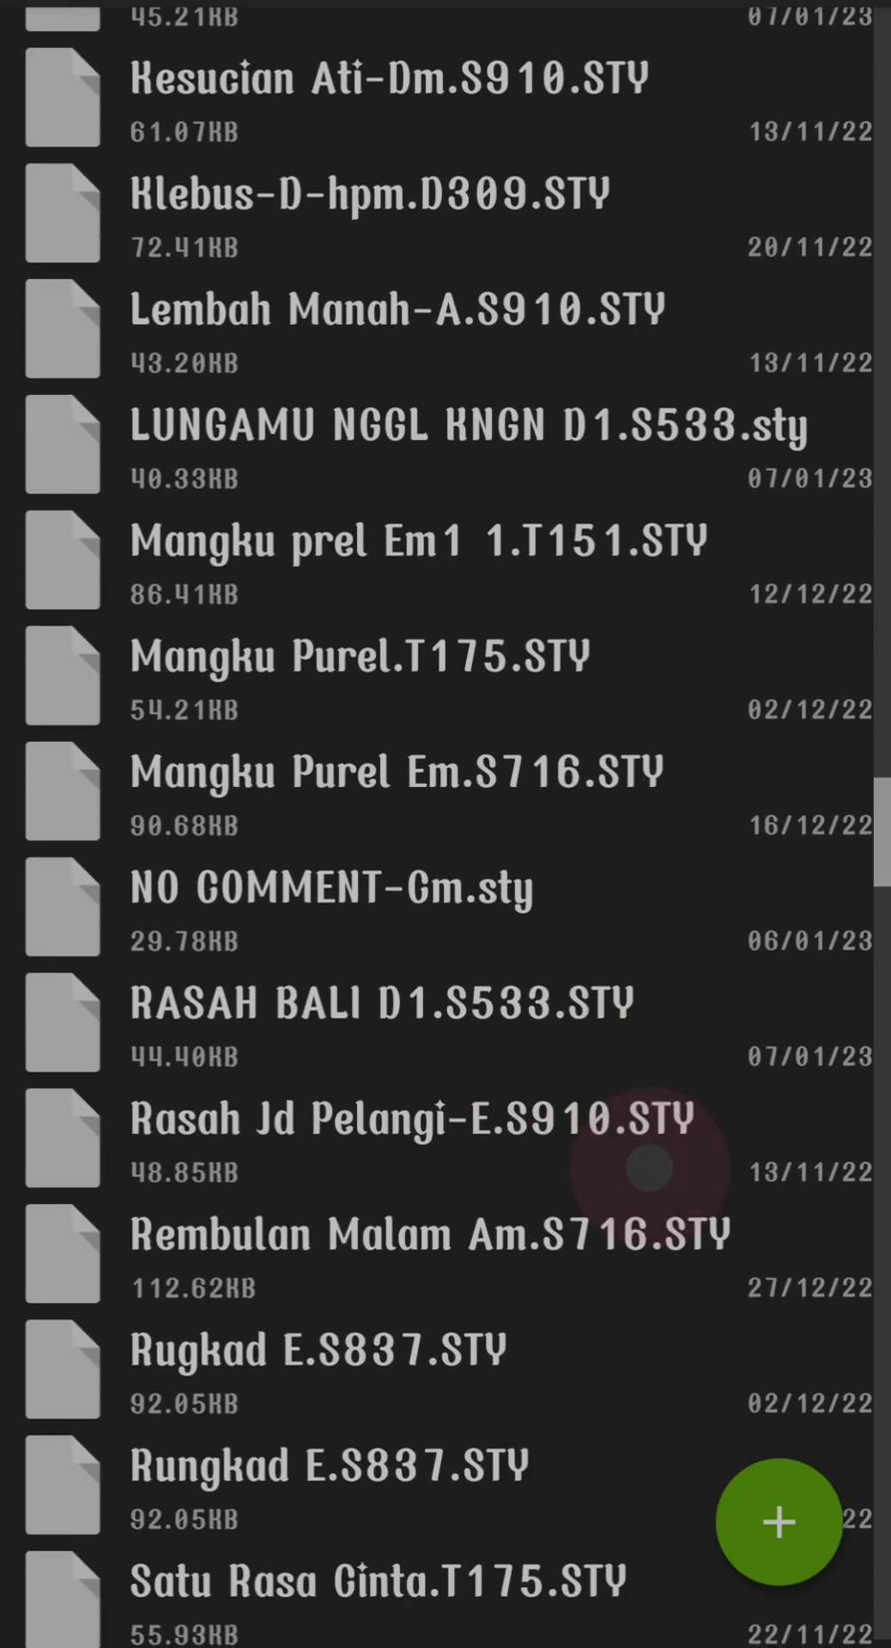
pyautogui.scroll(-3)
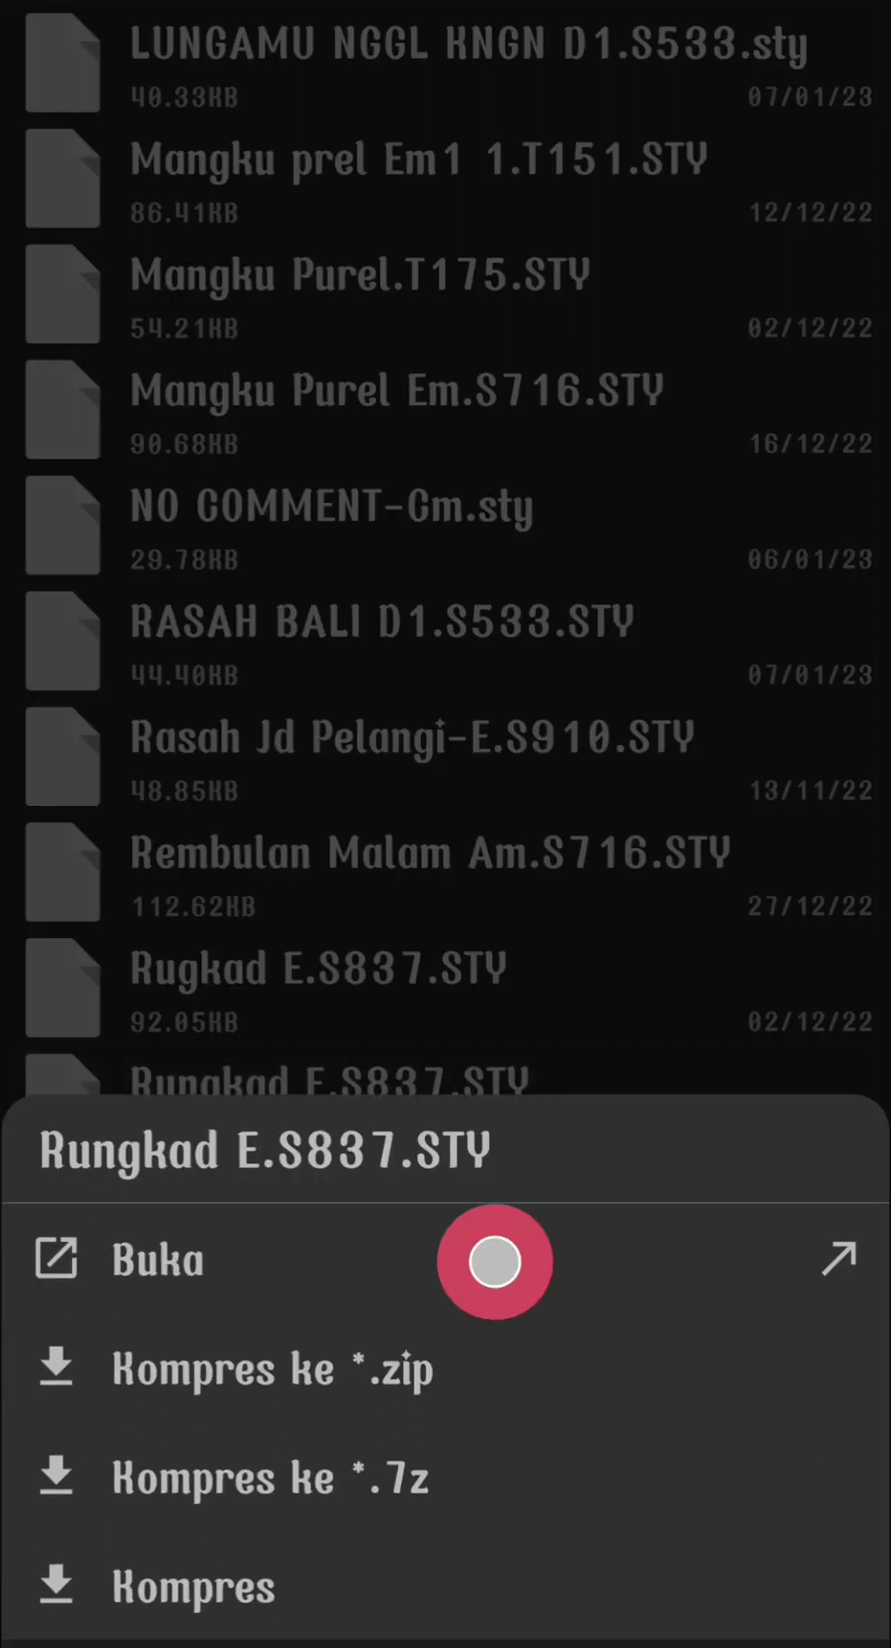
# Open Rungkad E.S837.STY via Buka, accept YES to load the whole file, and view its raw text
pyautogui.click(155, 1258)
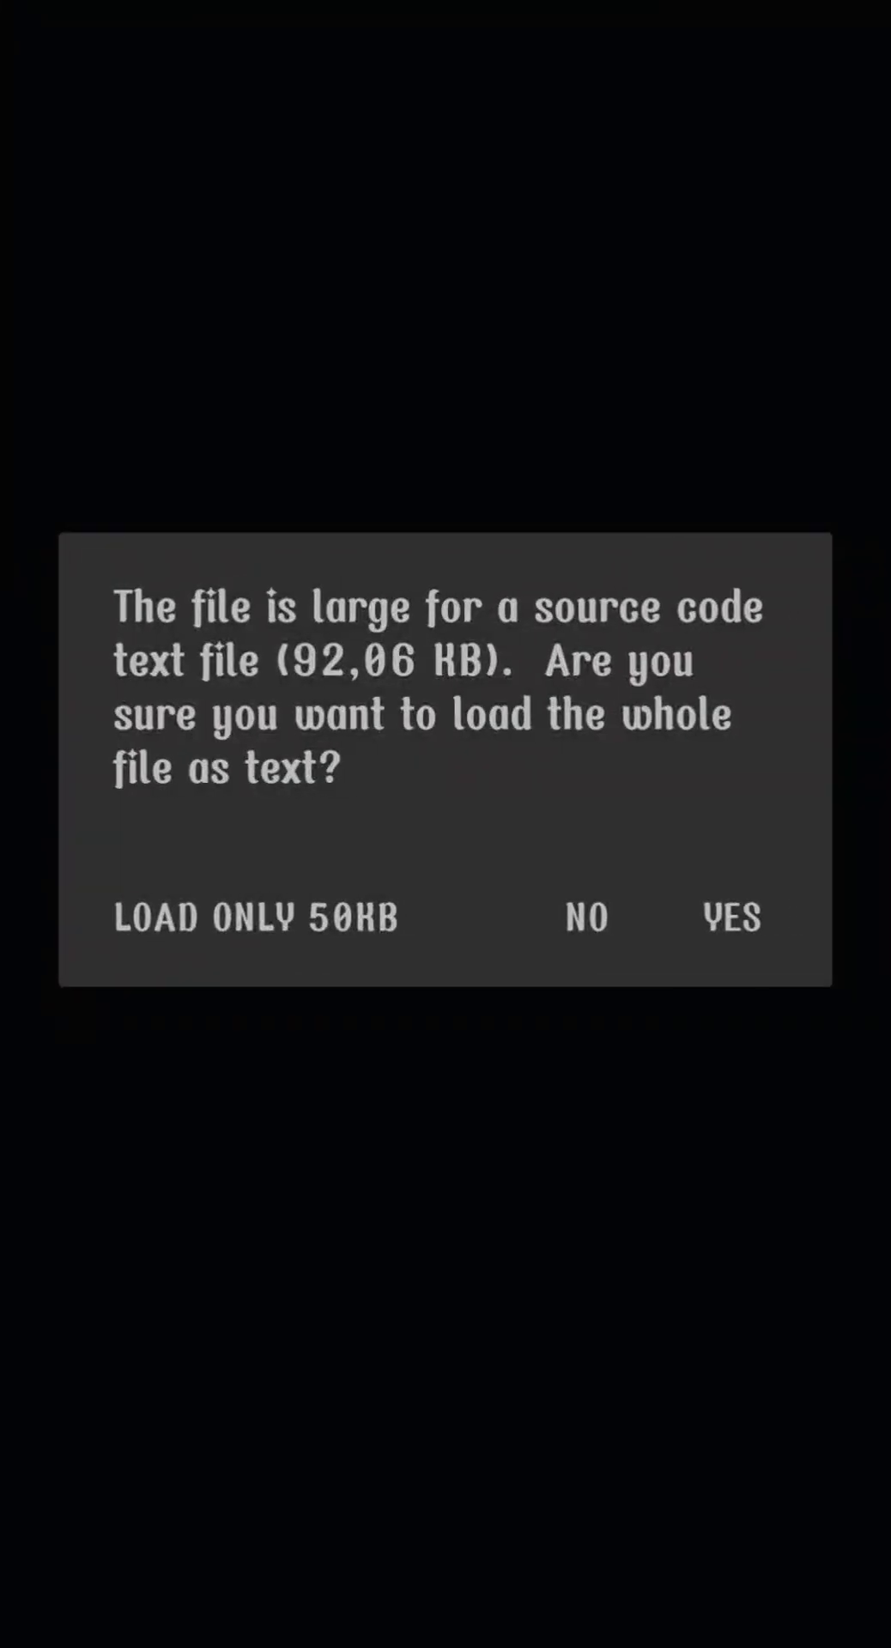
pyautogui.click(731, 916)
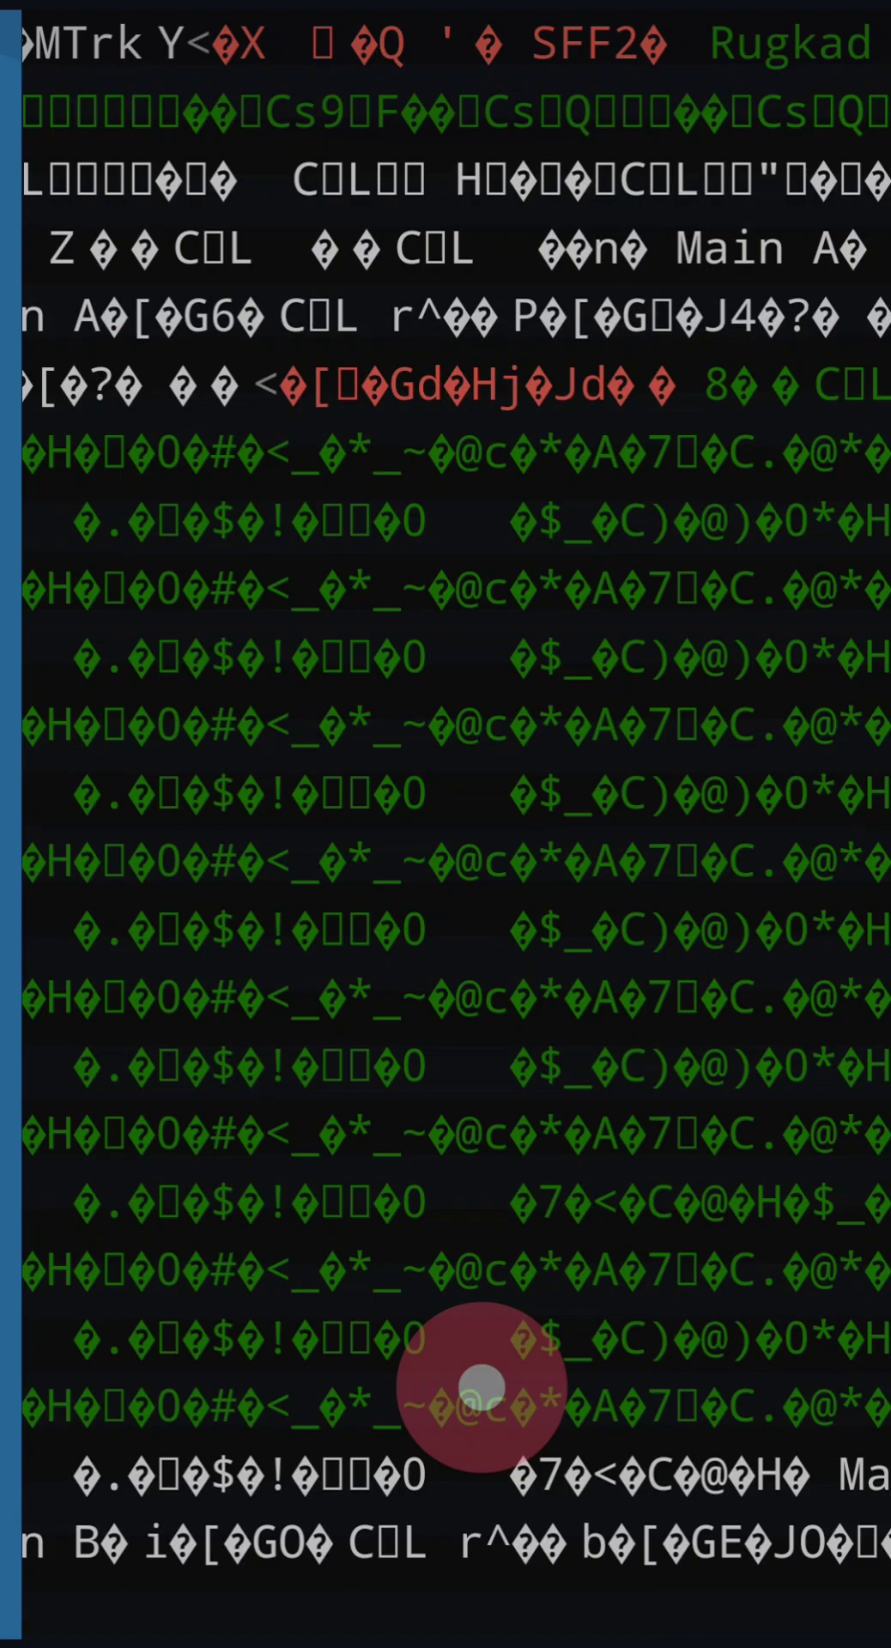
pyautogui.scroll(-3)
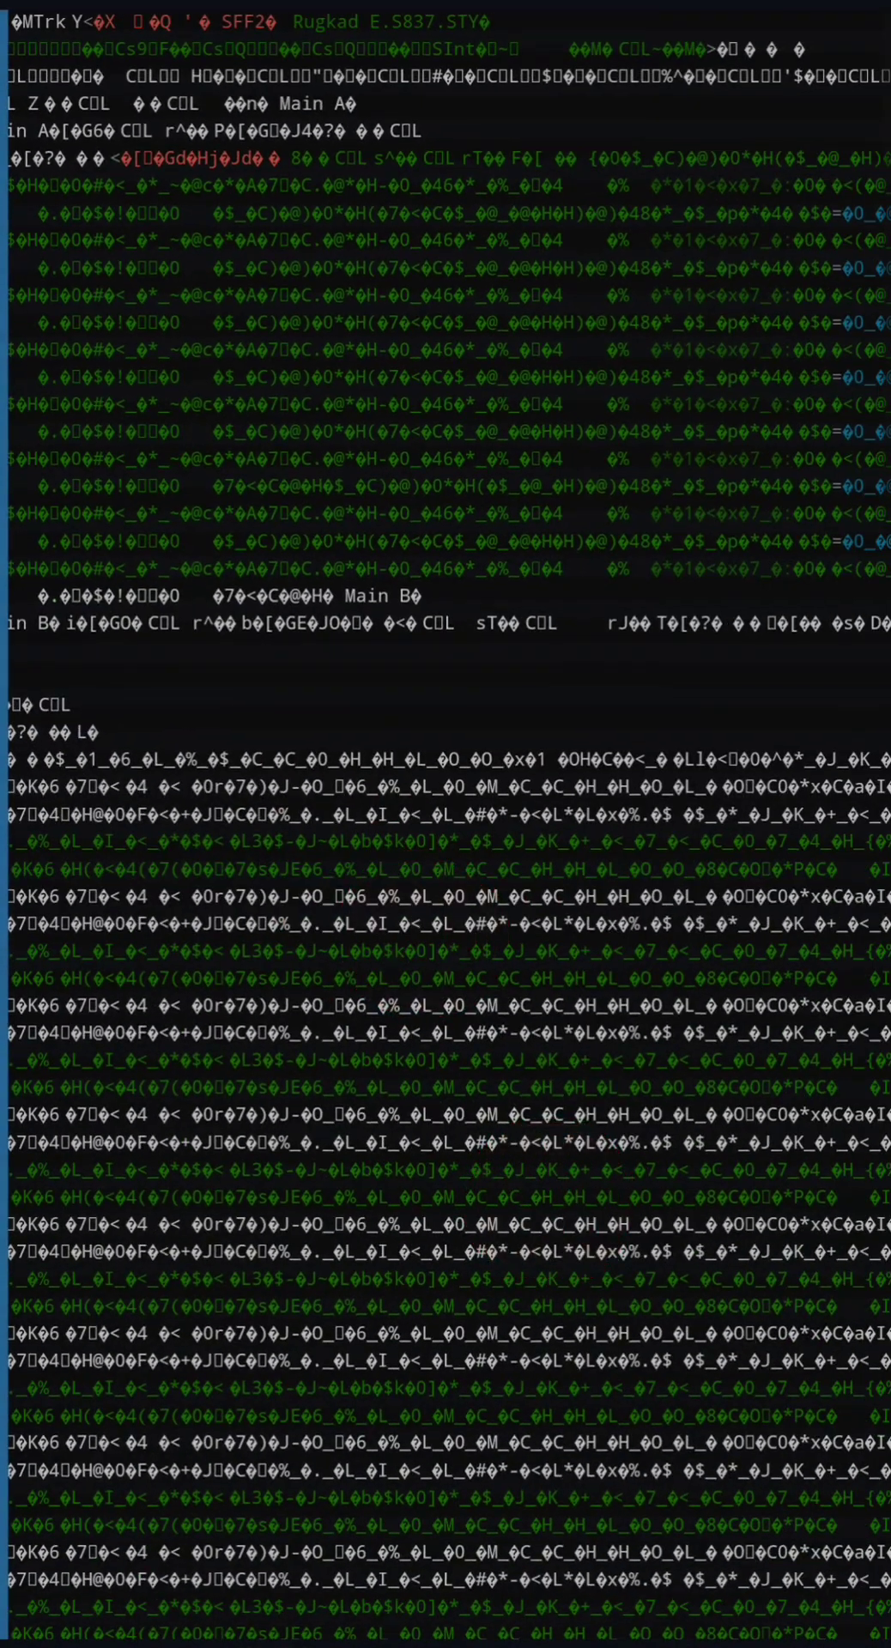
pyautogui.click(594, 772)
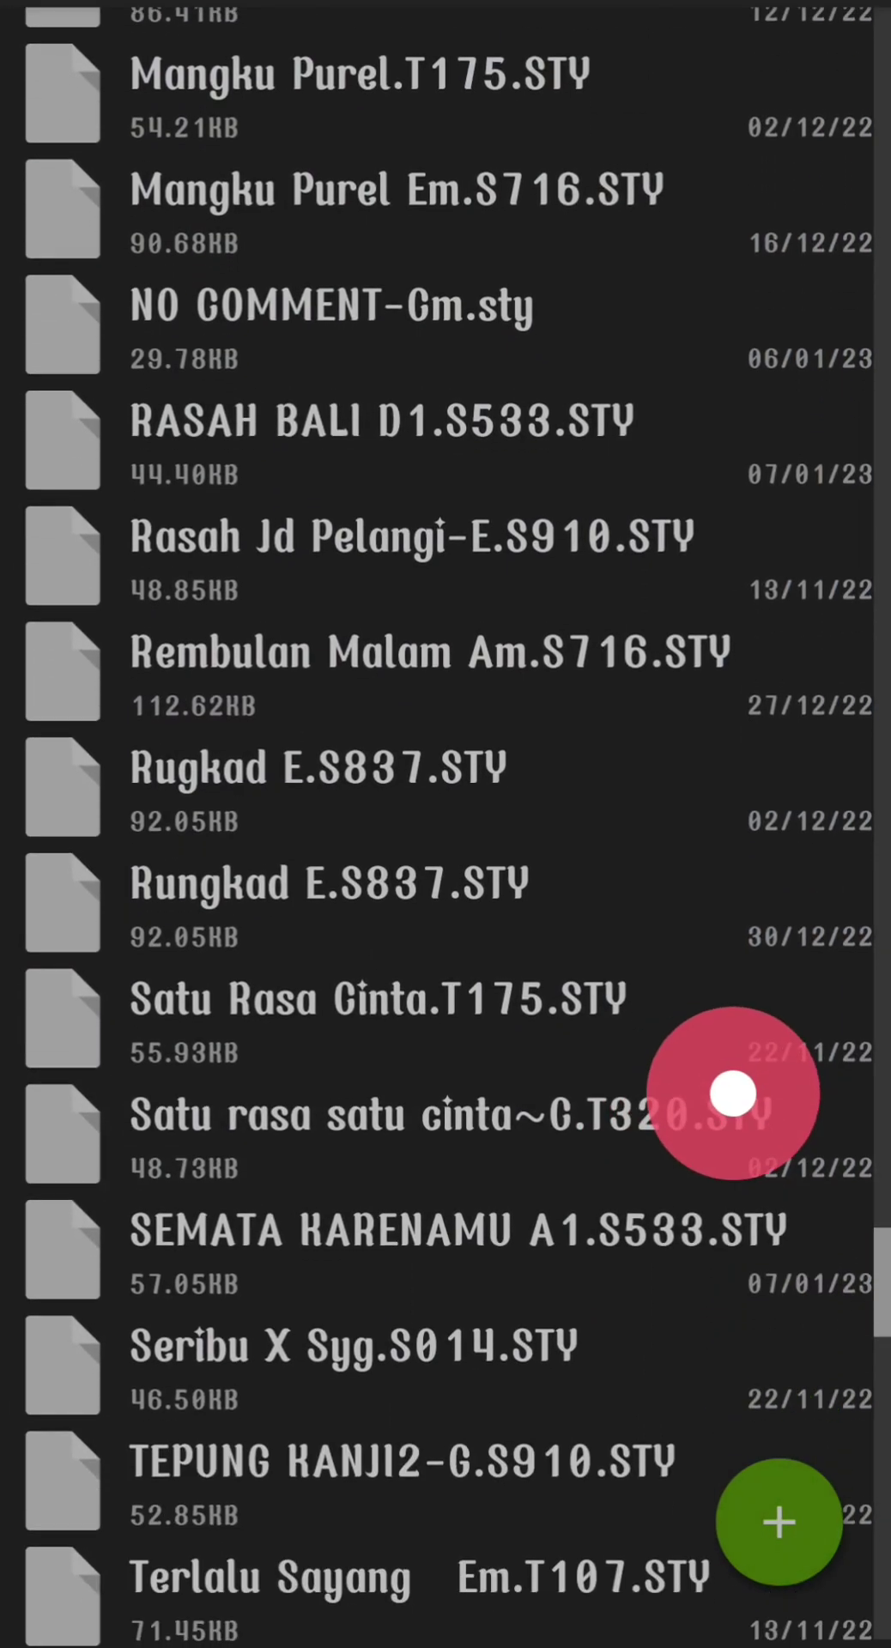
# Browse the STY style list down past Rungkad E.S837.STY and back to the top
pyautogui.scroll(3)
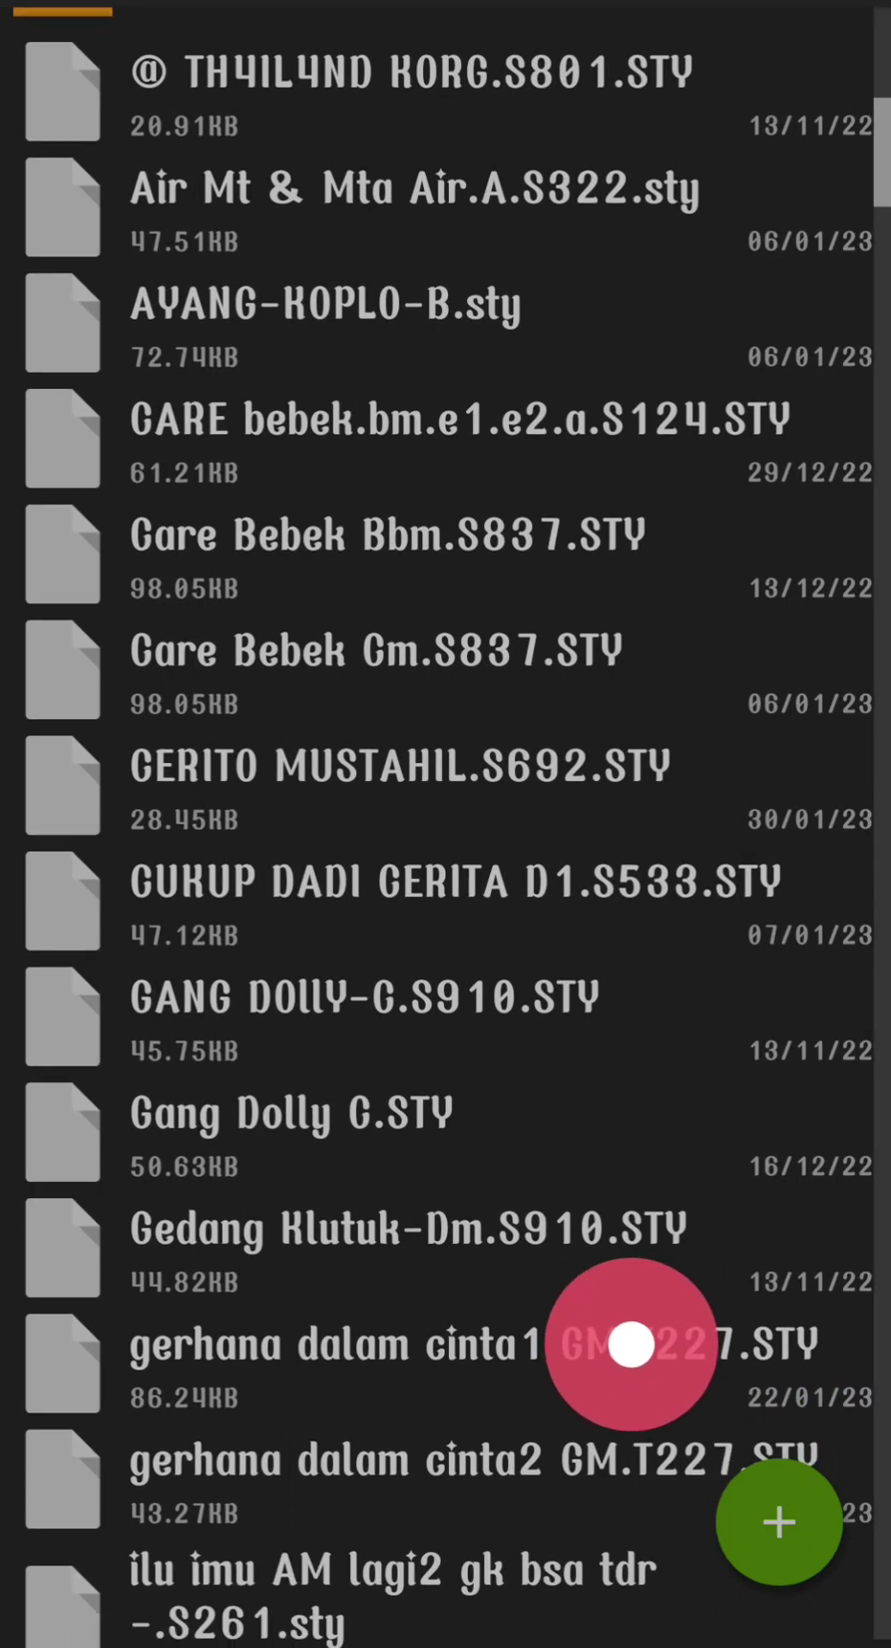
pyautogui.scroll(-3)
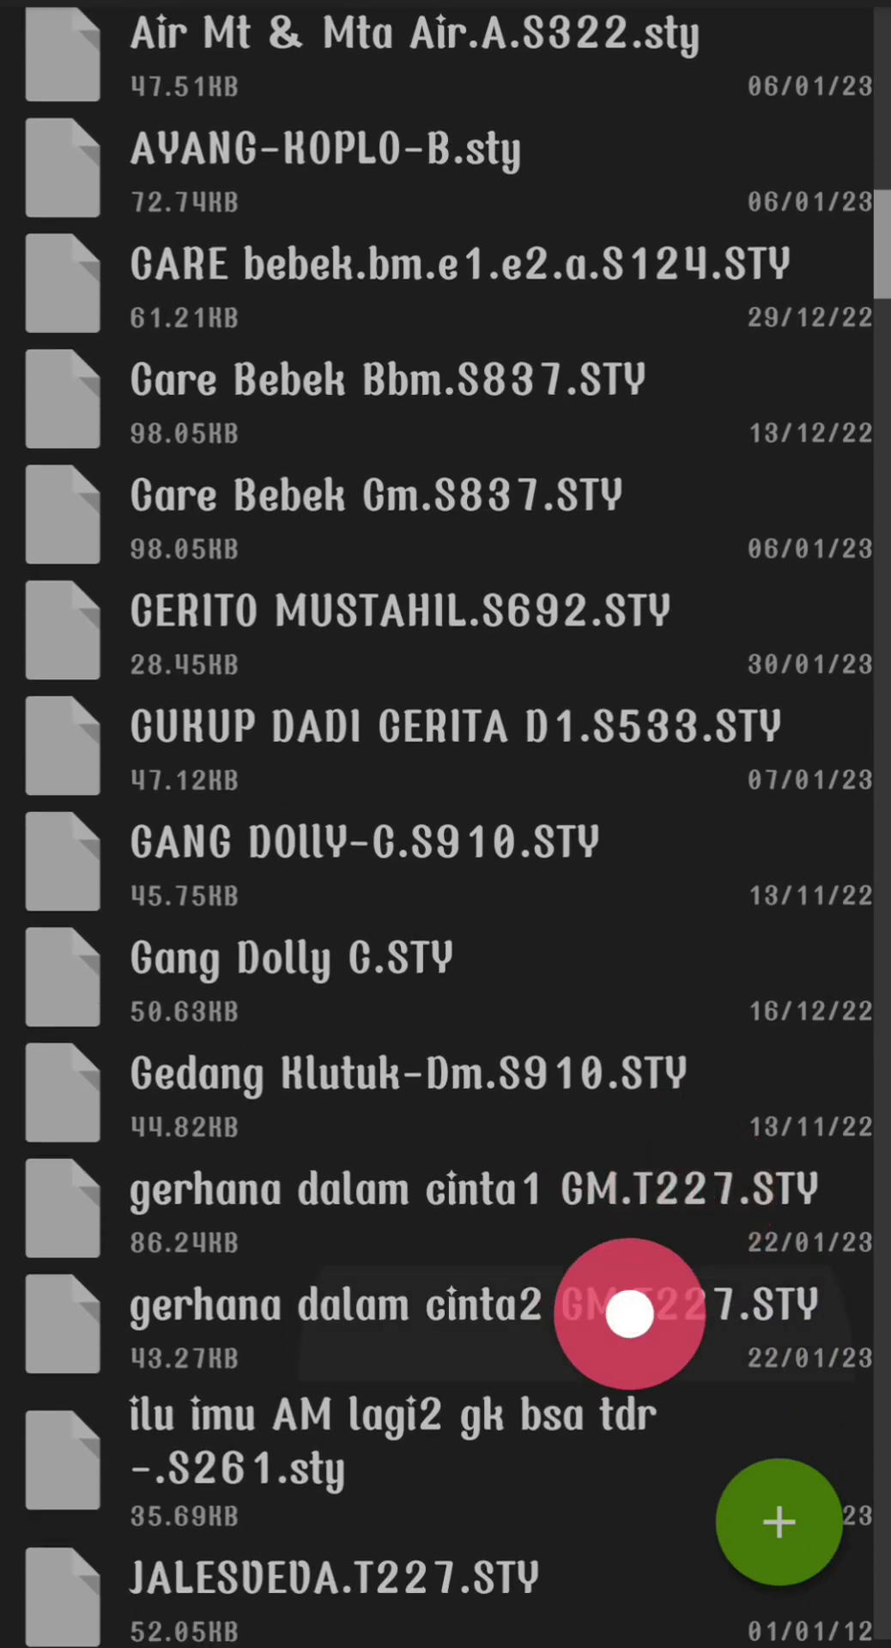
pyautogui.scroll(-3)
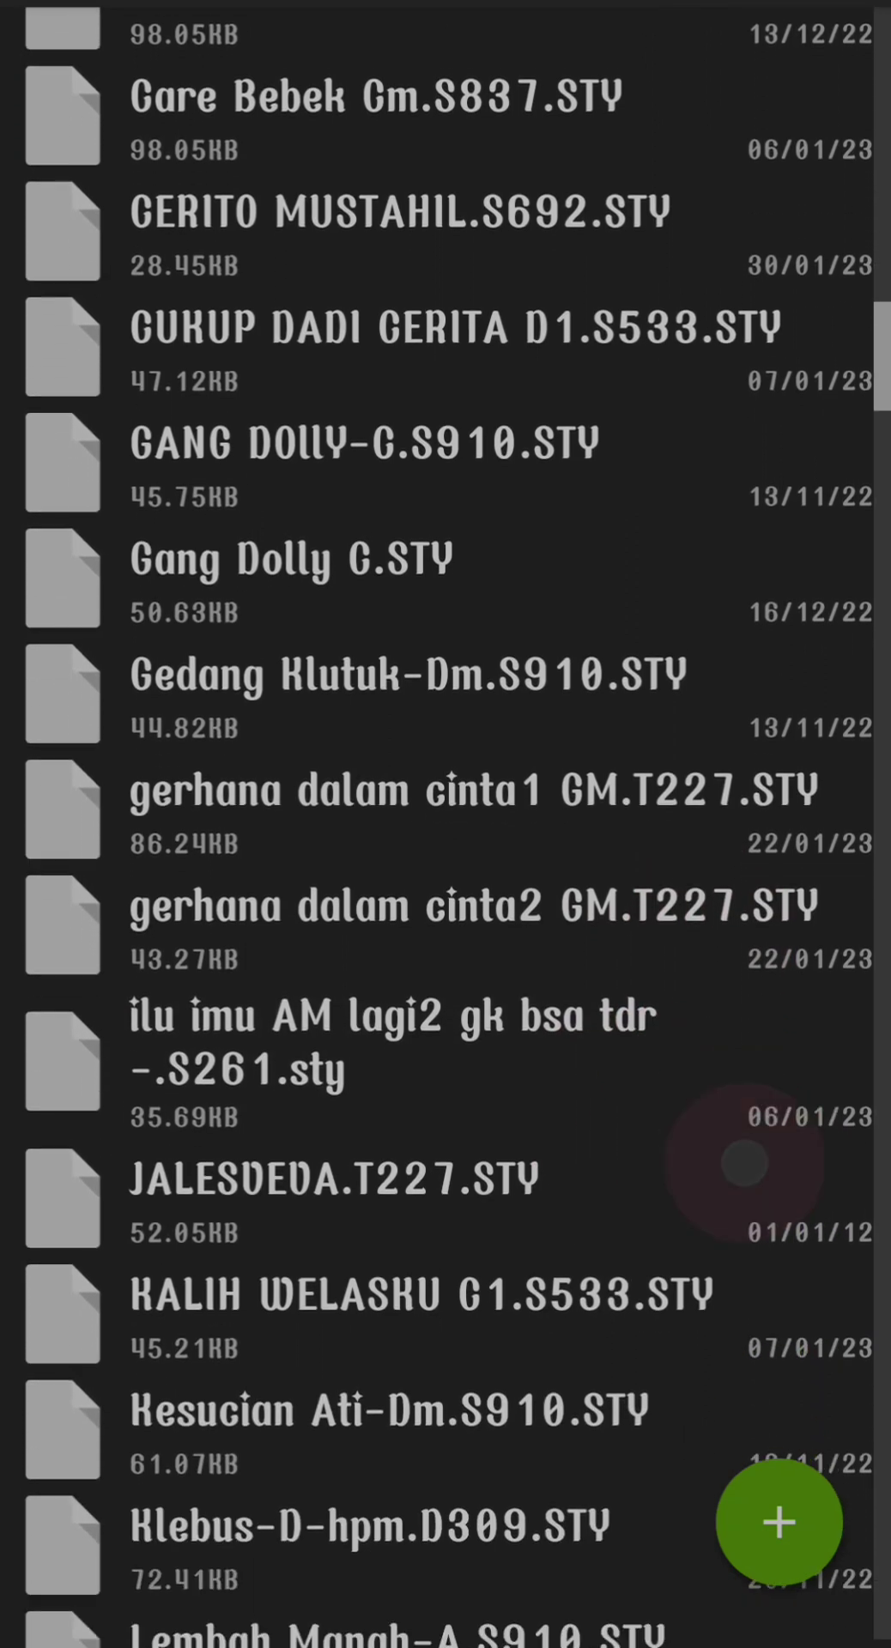
pyautogui.scroll(-3)
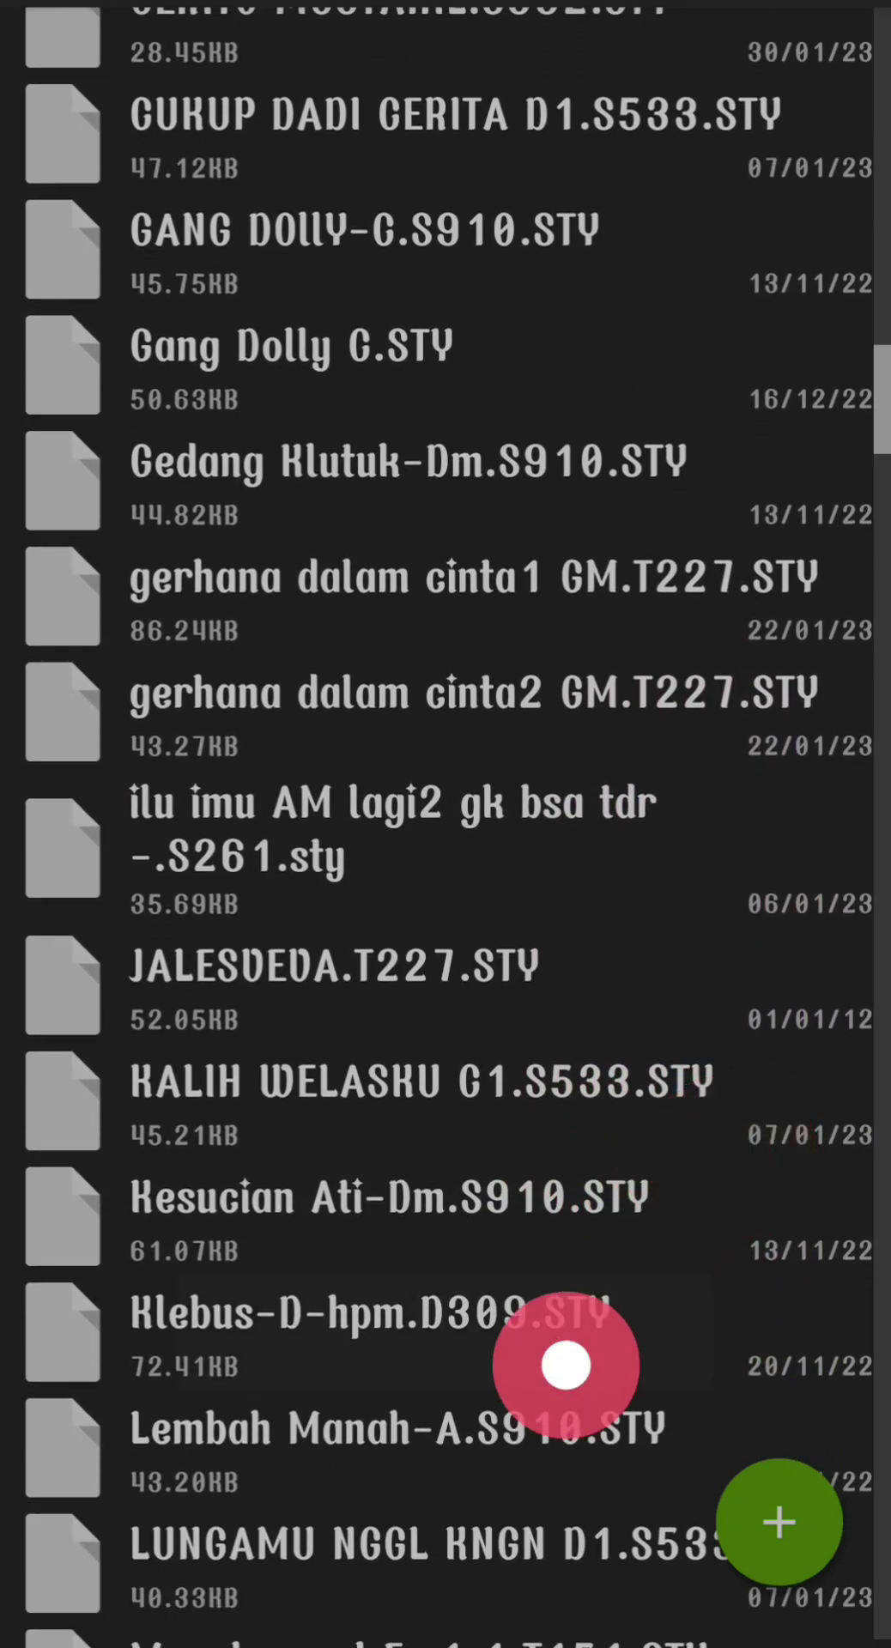
pyautogui.scroll(-3)
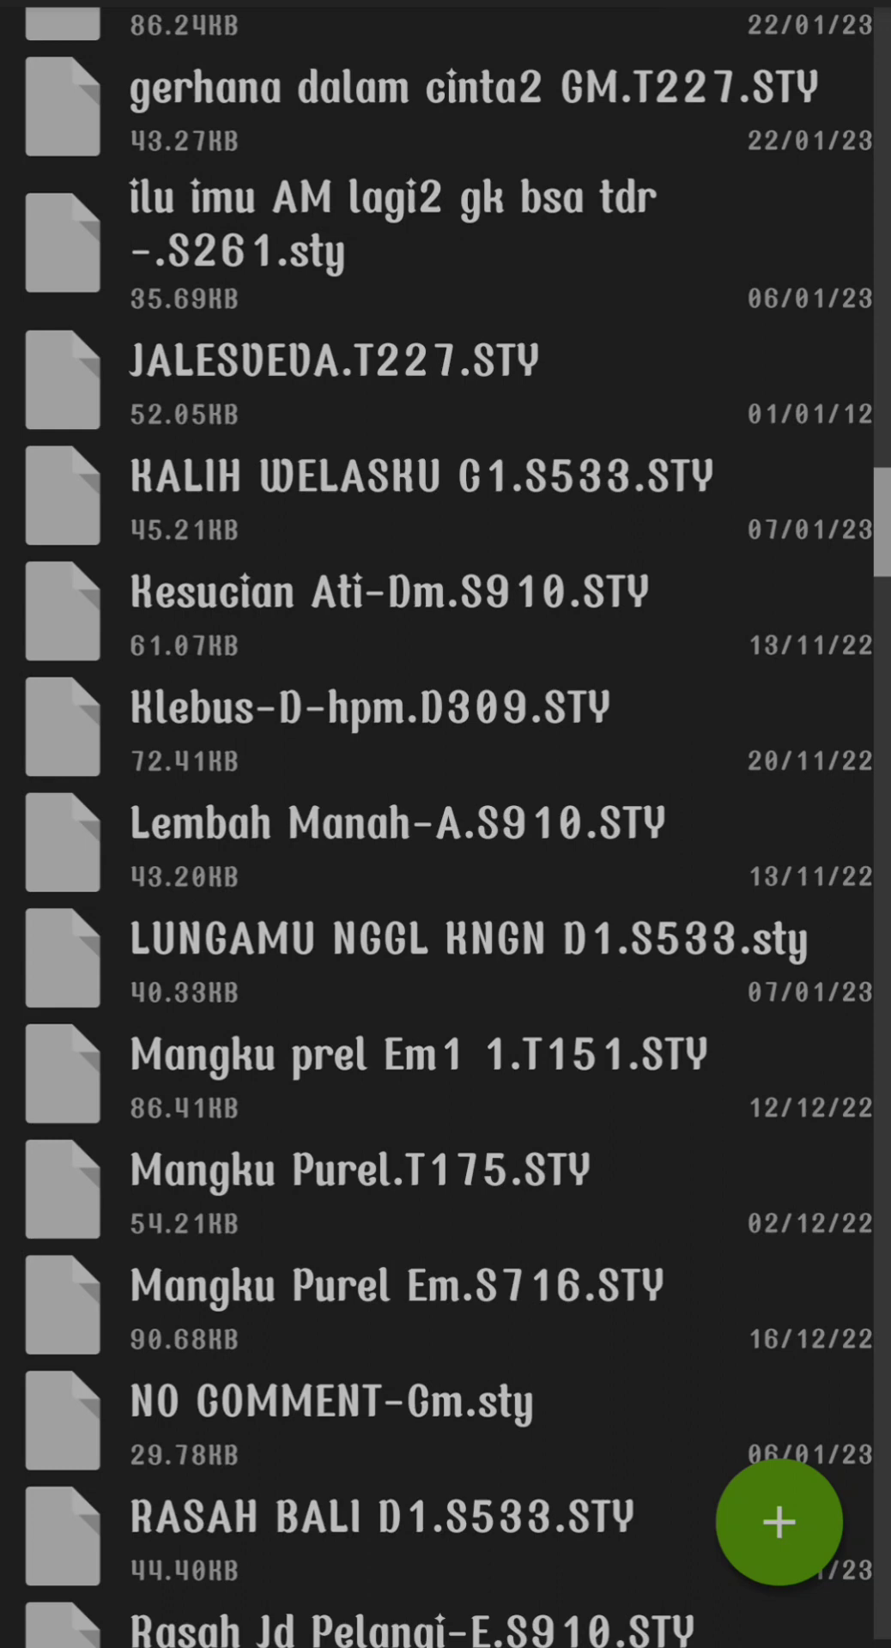
pyautogui.scroll(-3)
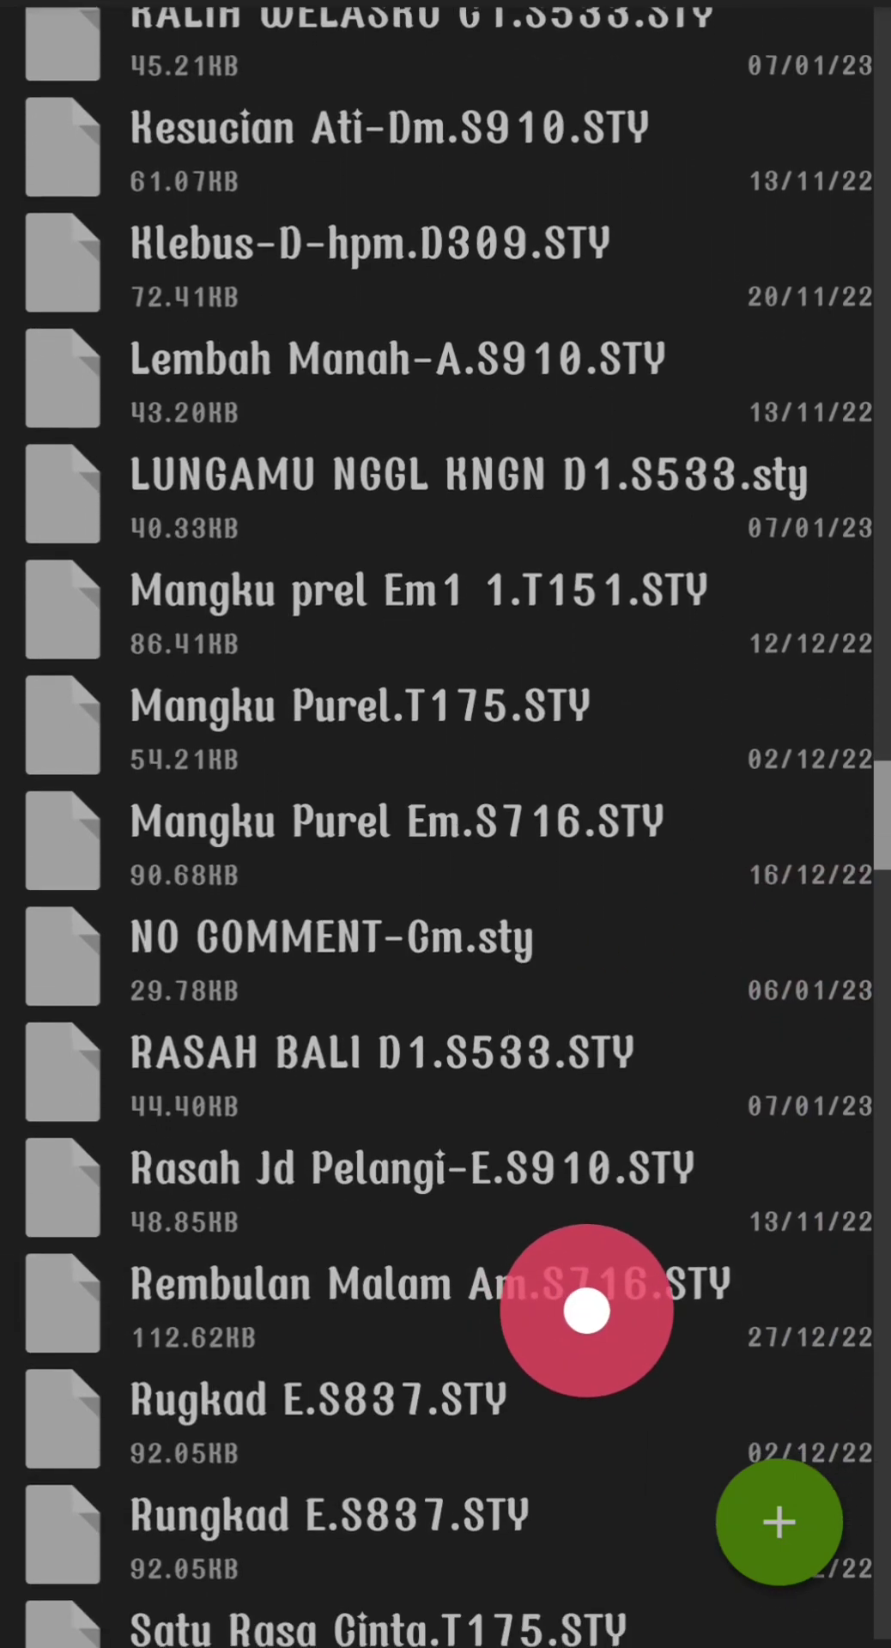
pyautogui.scroll(-3)
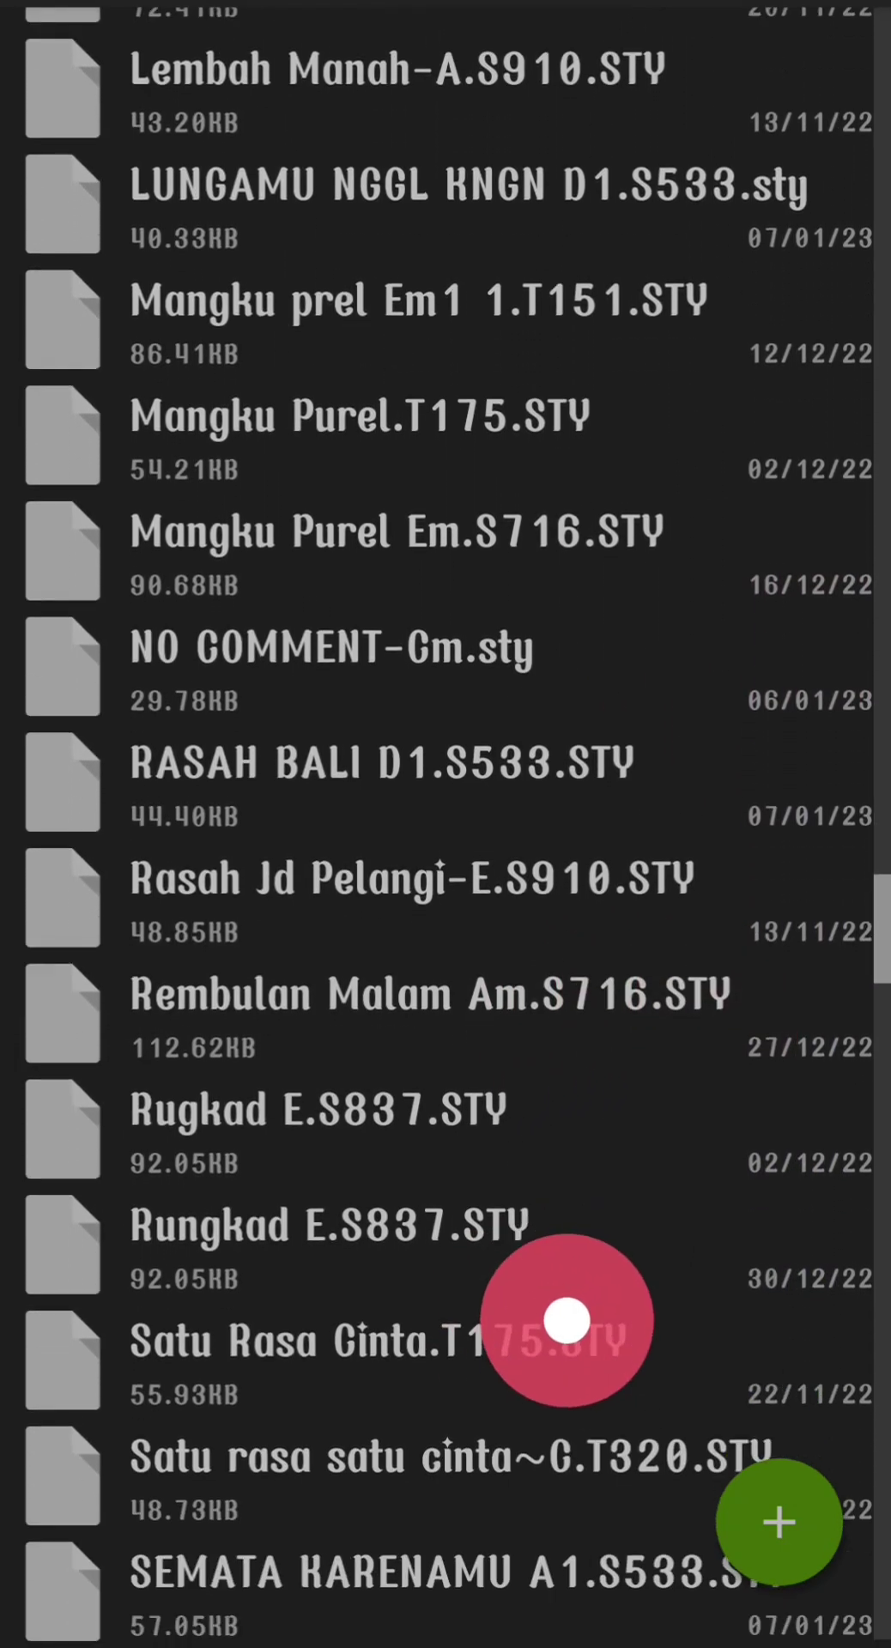
pyautogui.scroll(-3)
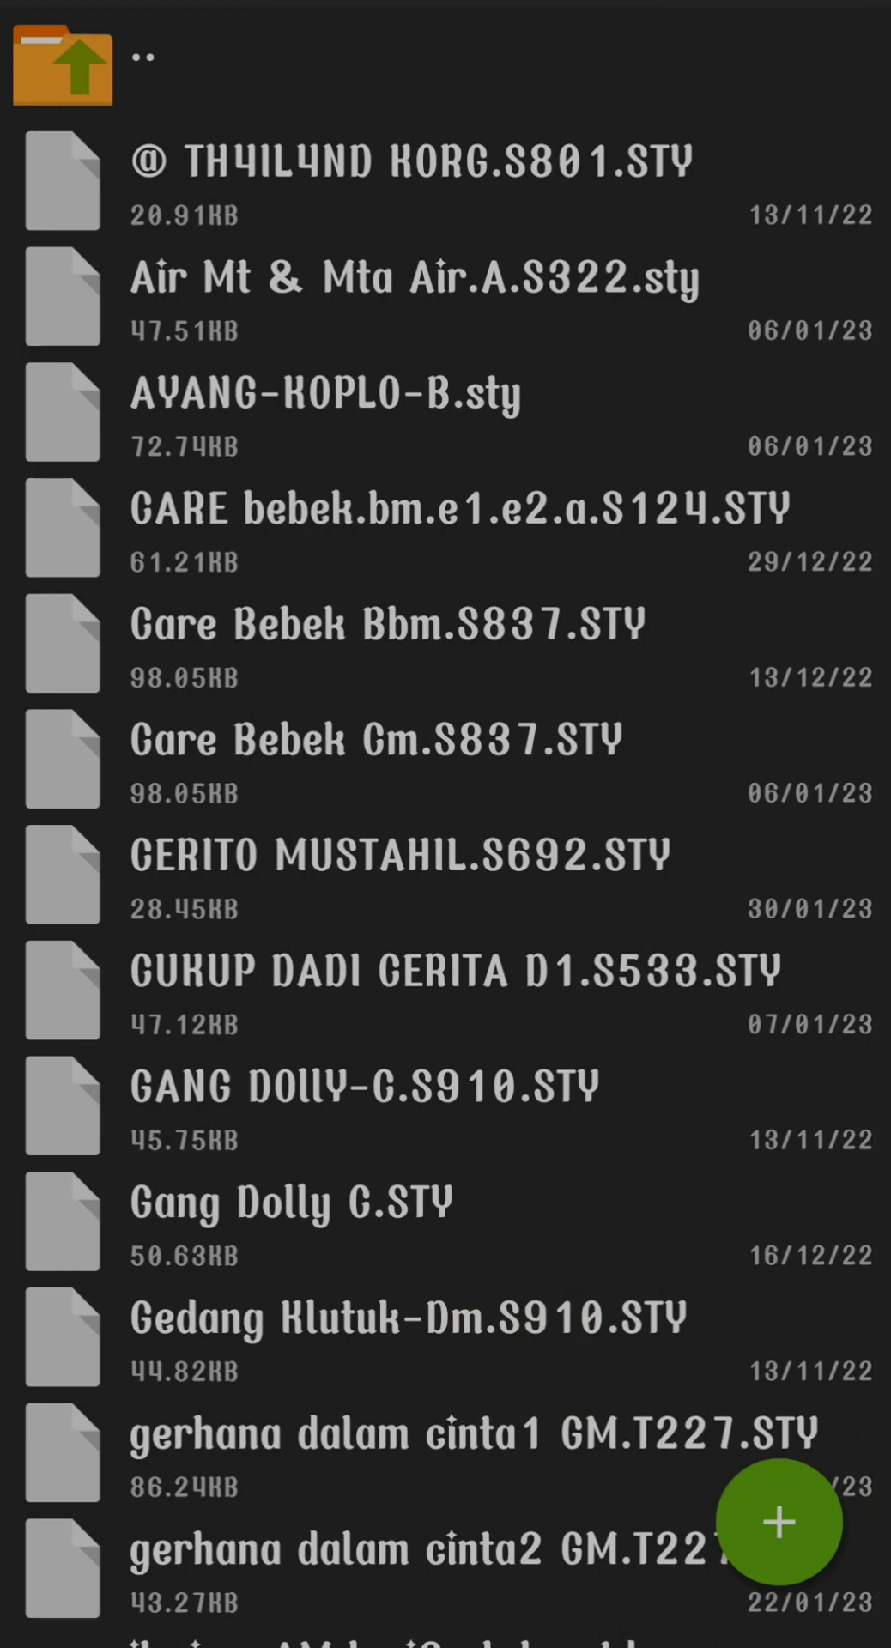
pyautogui.scroll(-3)
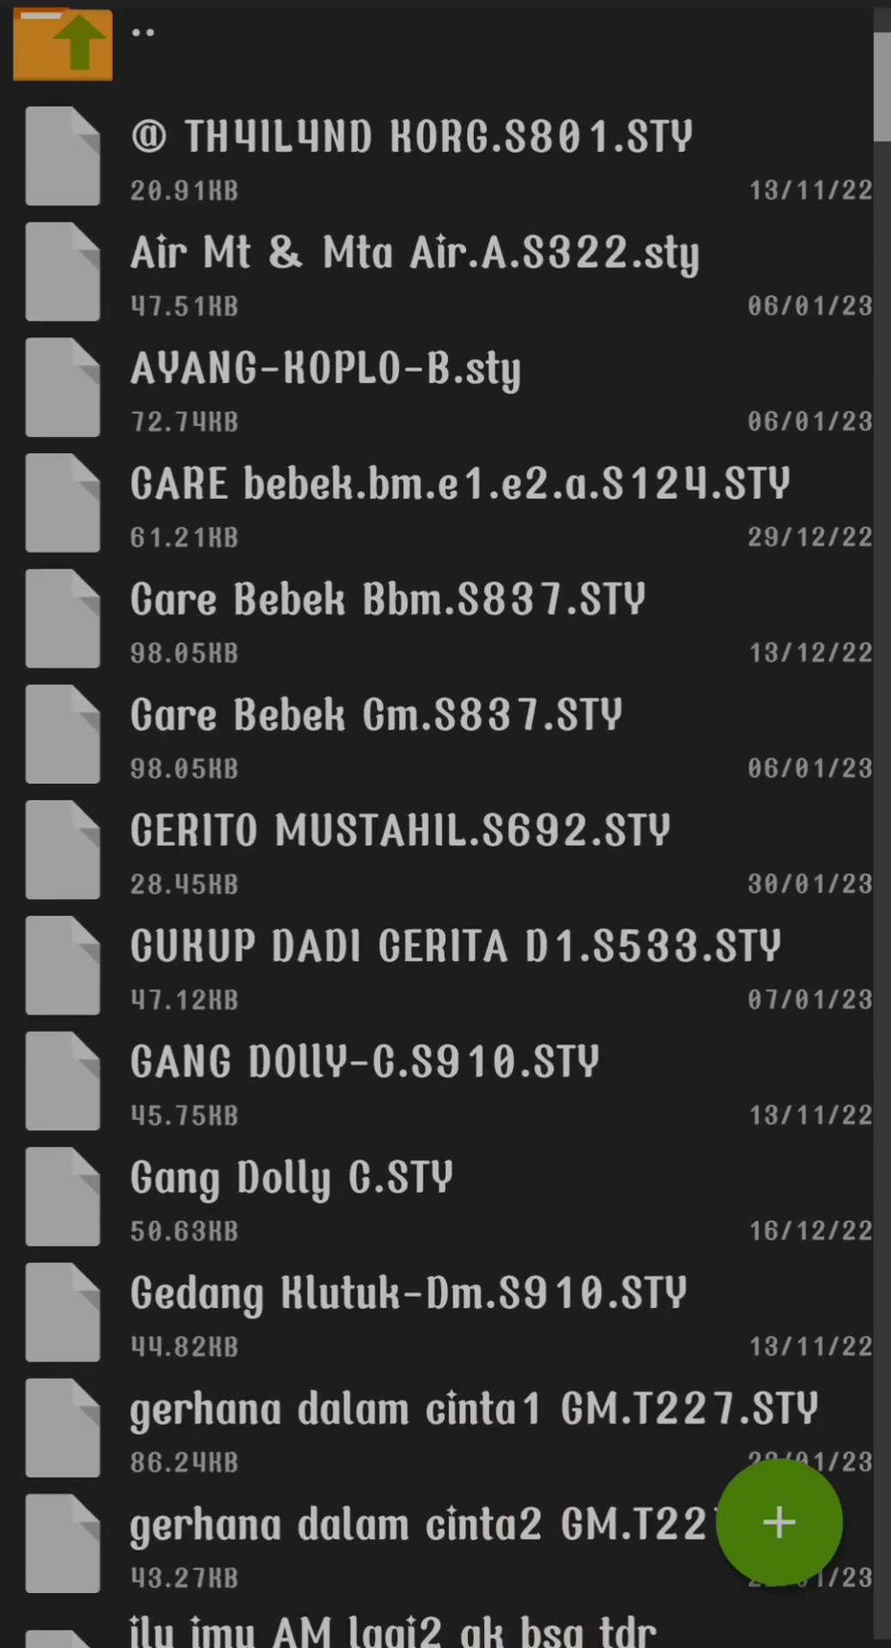
pyautogui.click(62, 44)
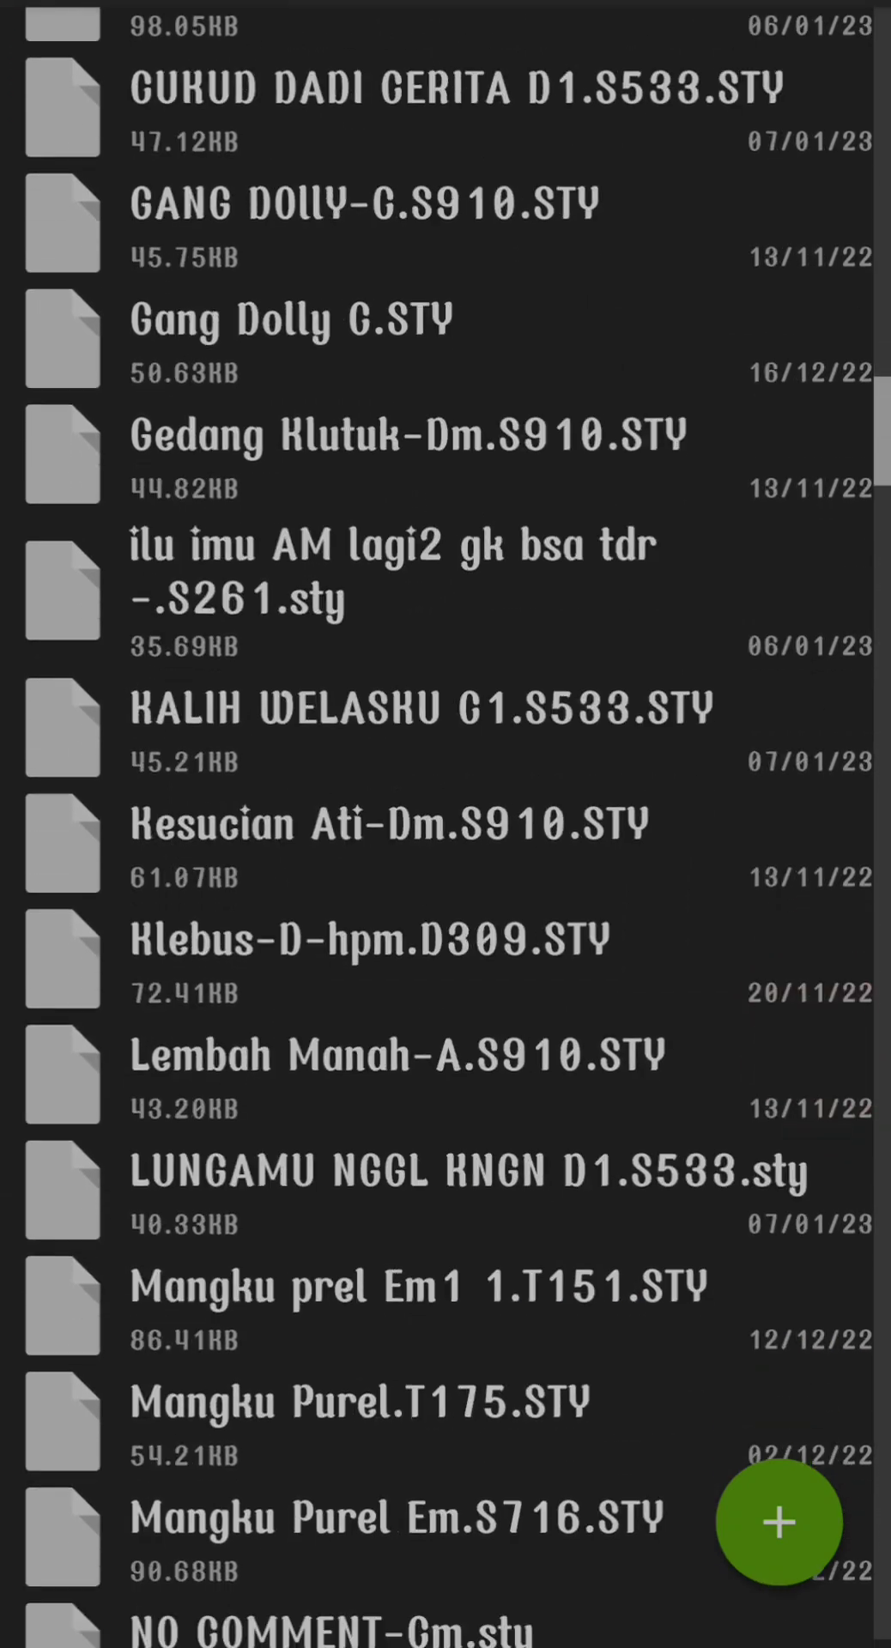
pyautogui.scroll(-3)
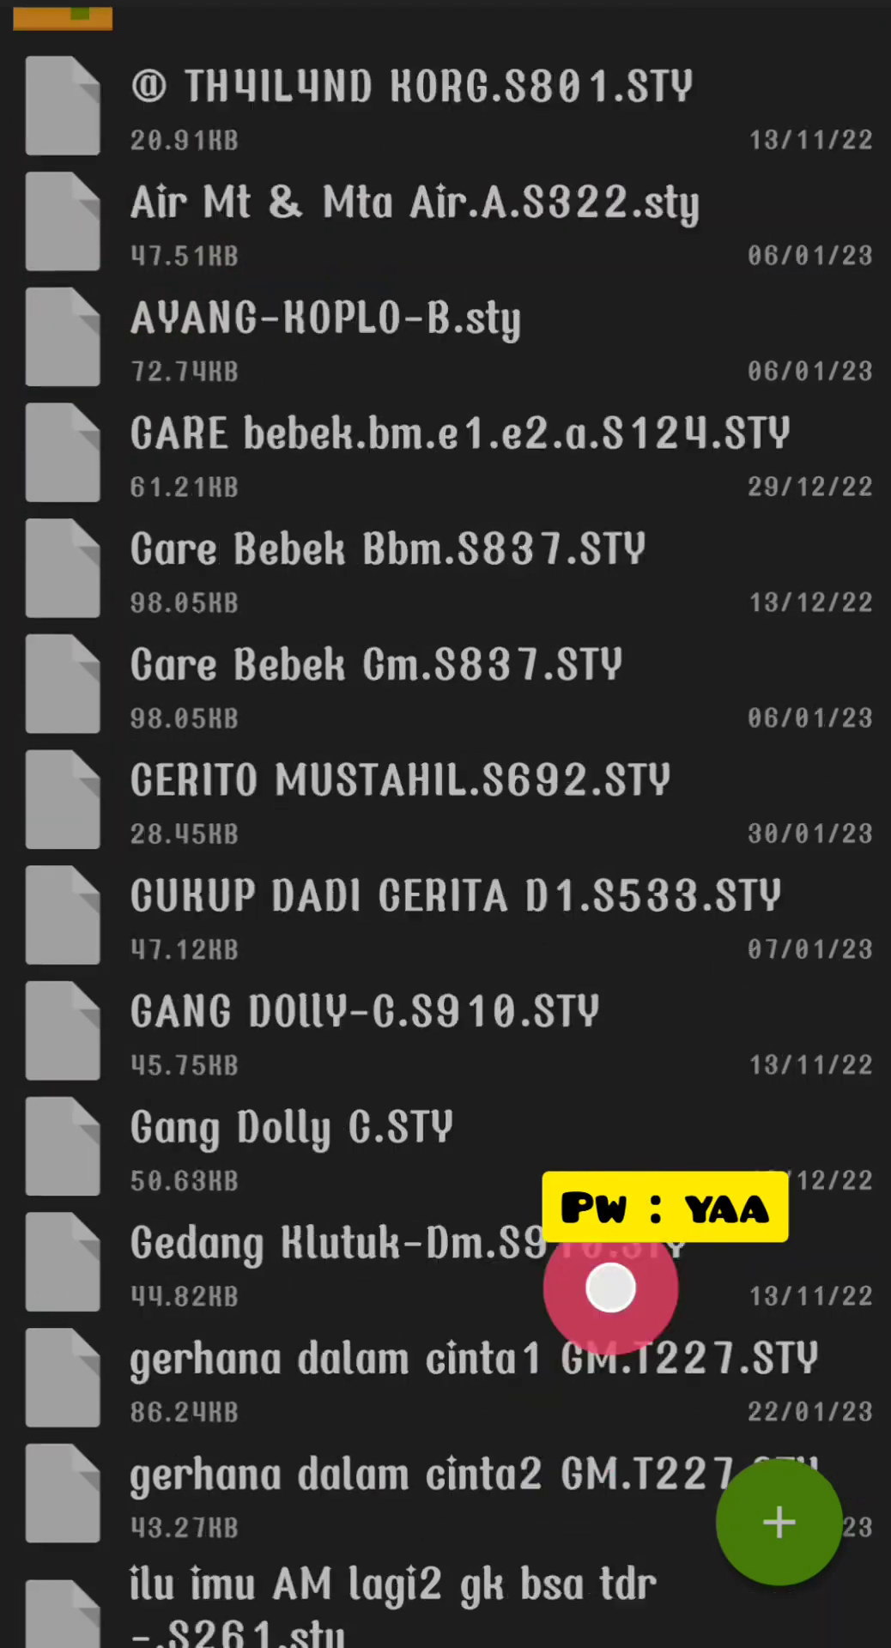
pyautogui.scroll(-3)
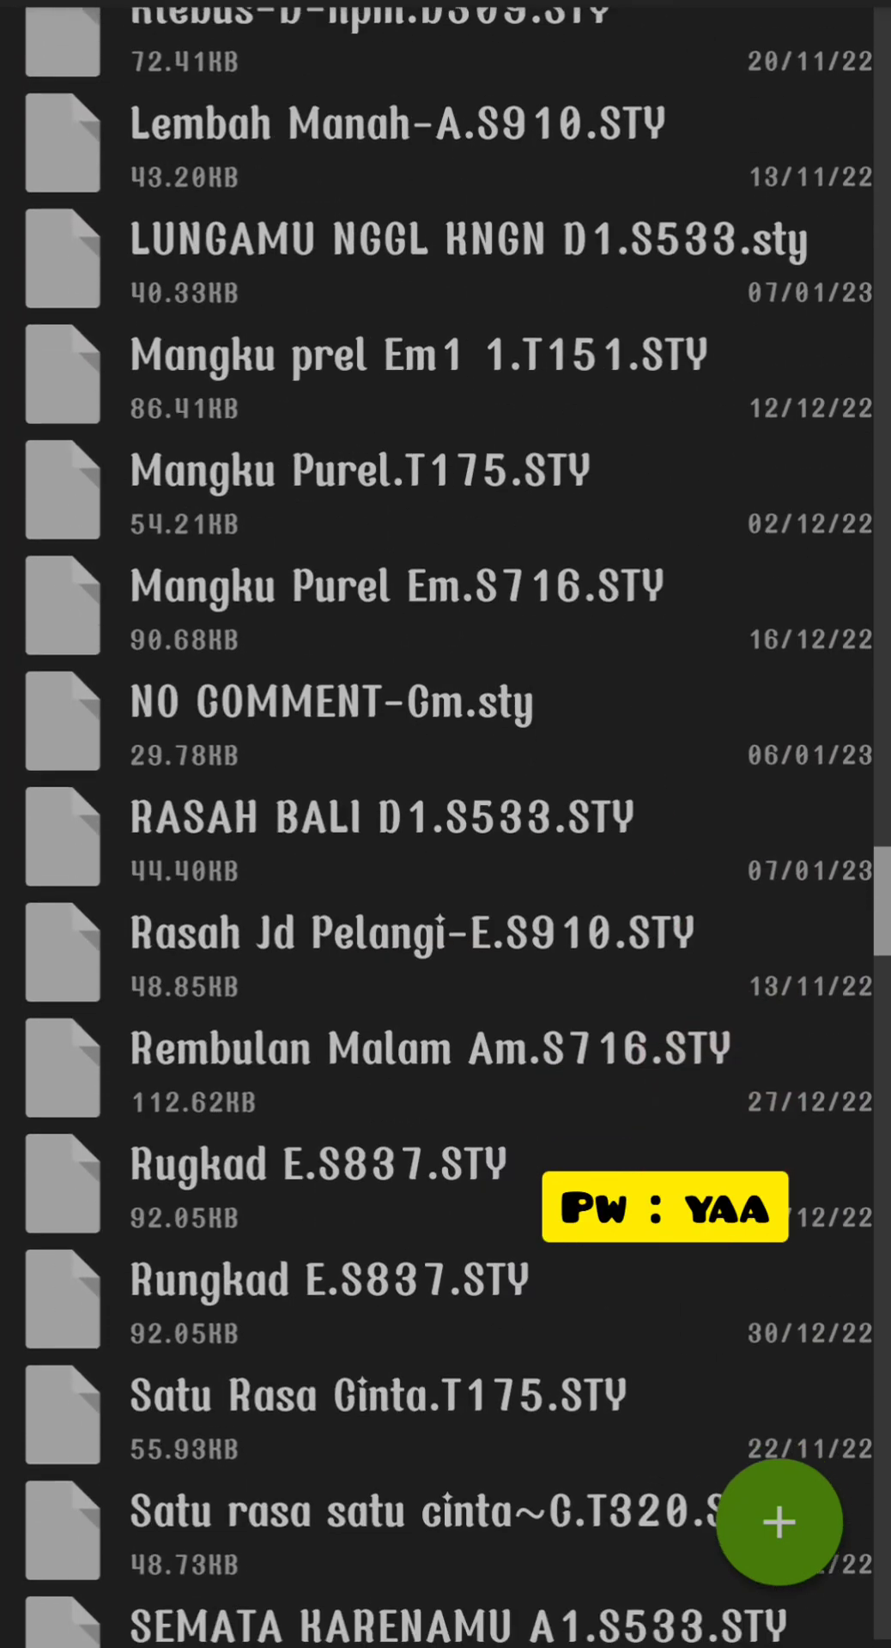
pyautogui.scroll(-3)
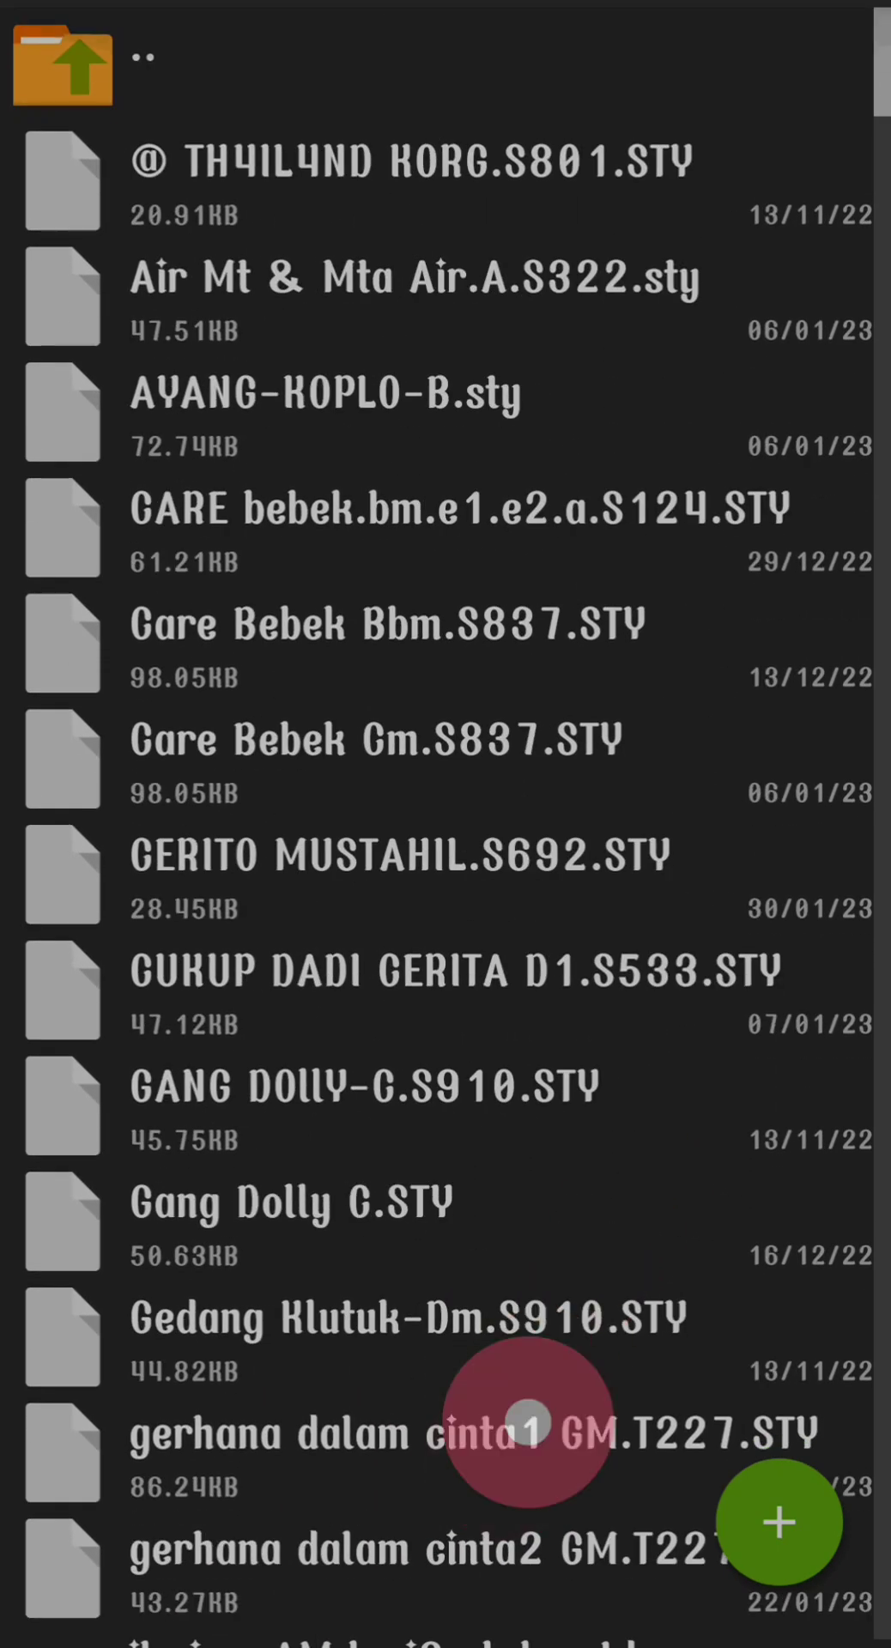
pyautogui.scroll(-3)
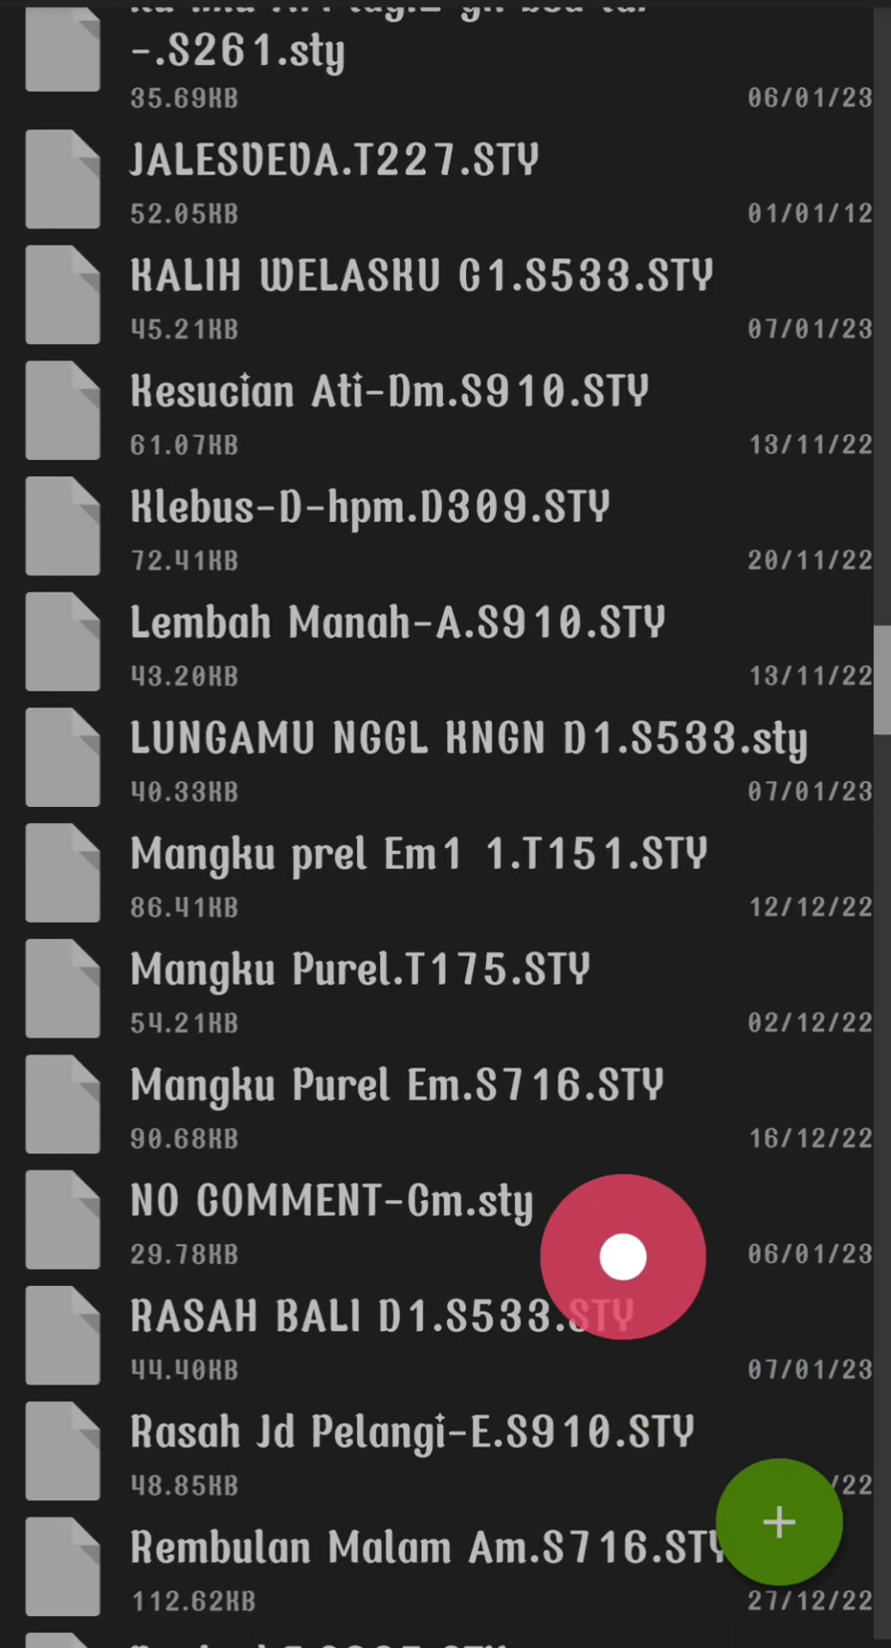
pyautogui.scroll(-3)
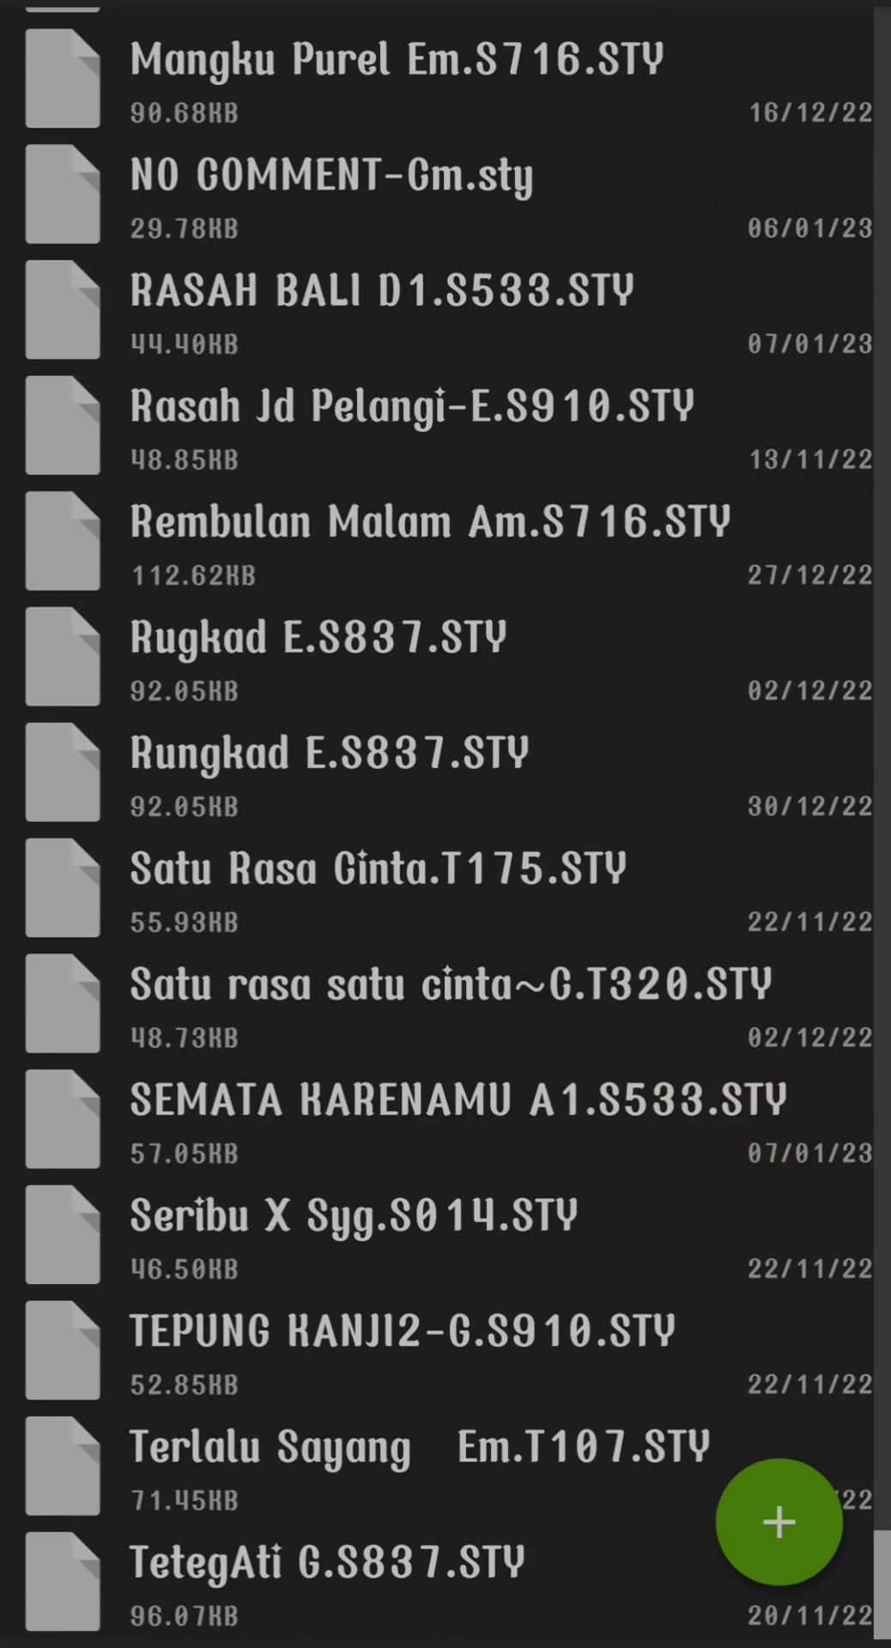
pyautogui.click(579, 1380)
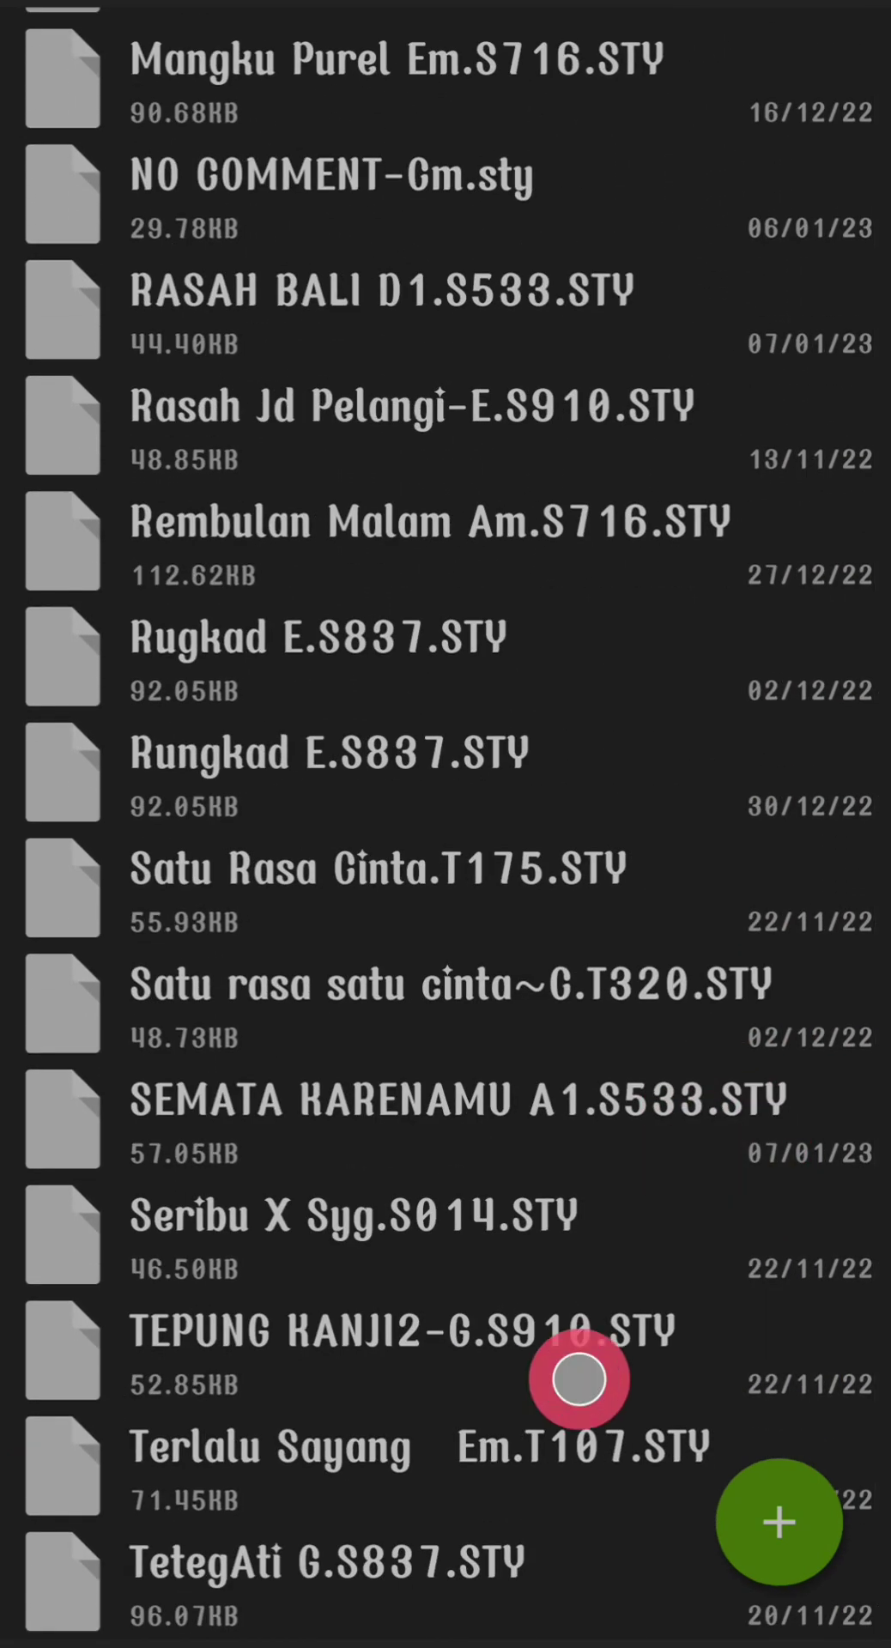
pyautogui.scroll(3)
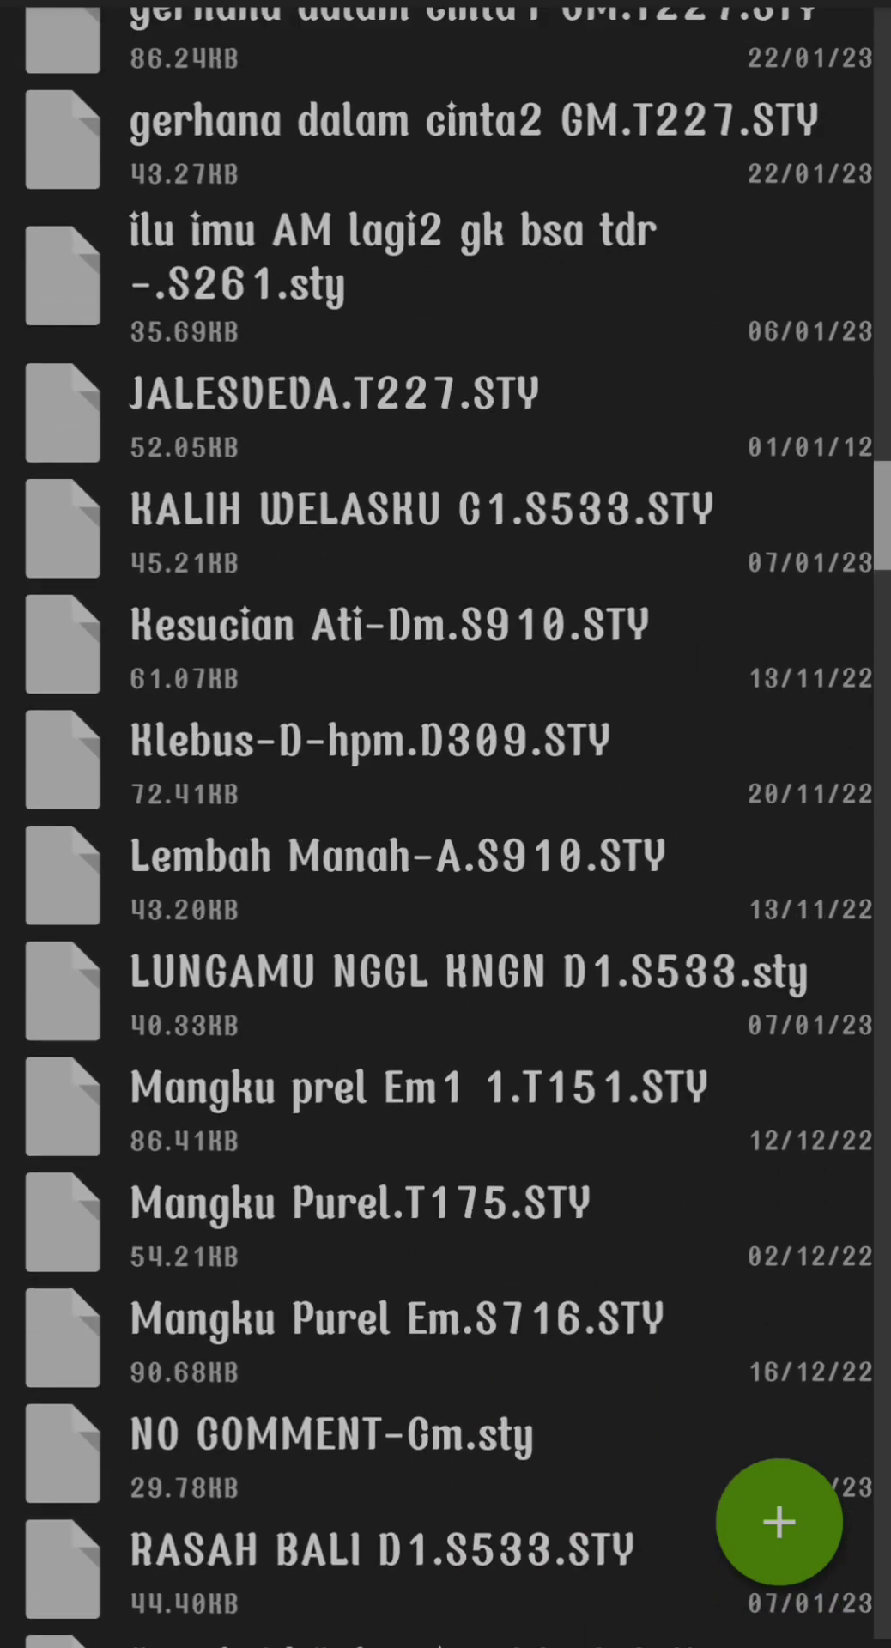
pyautogui.scroll(3)
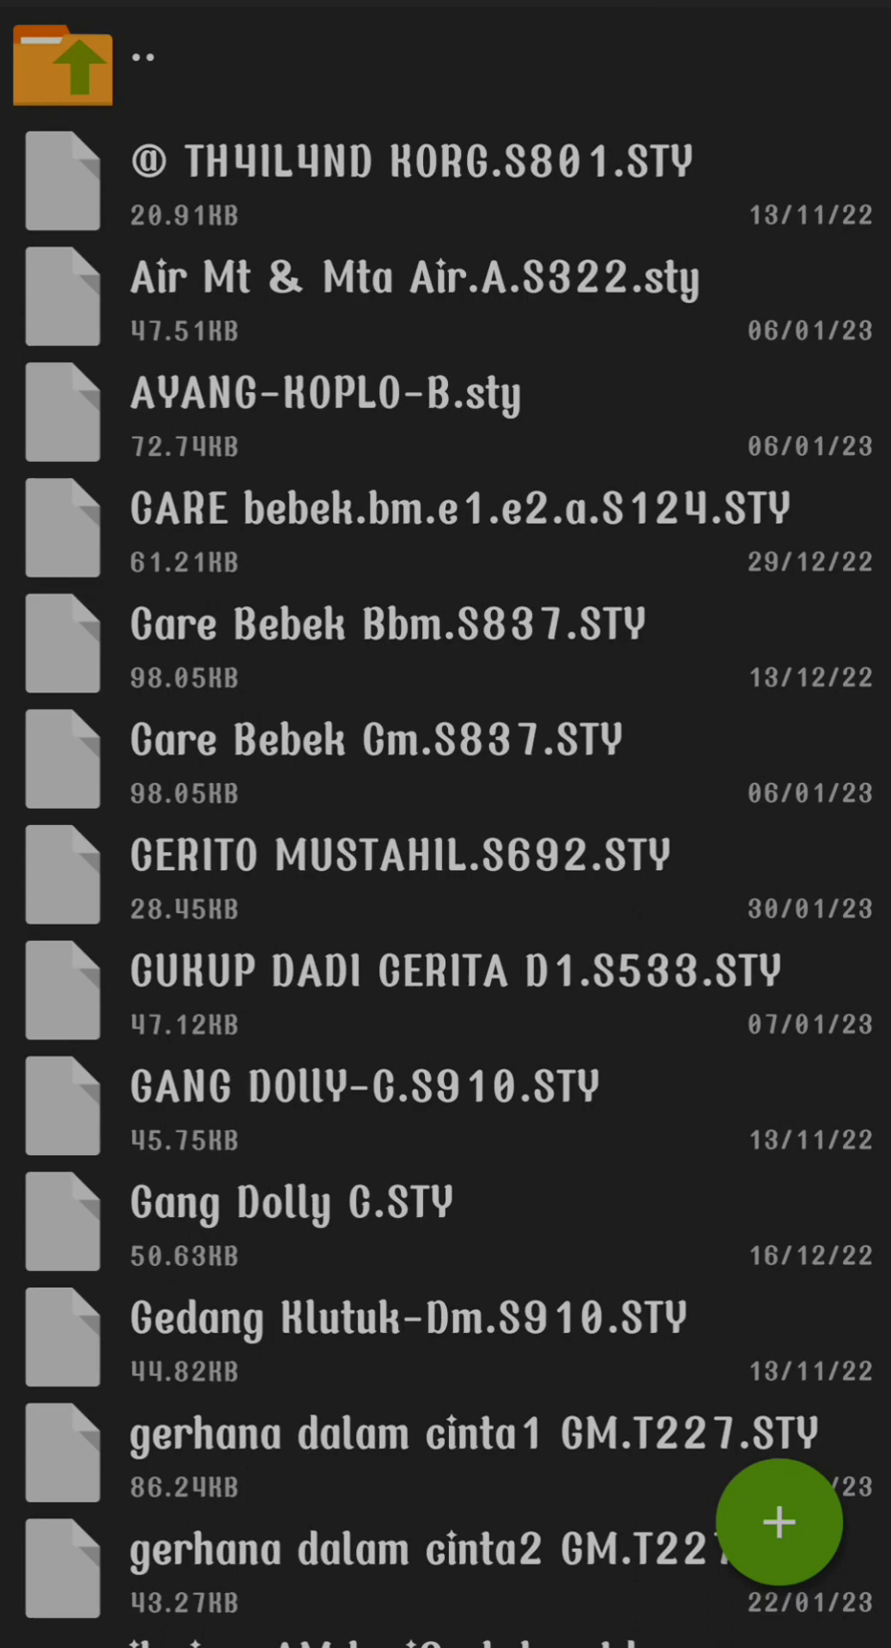
# Go up a level and enter the STYLE UPDATE POP JANUARY 2023 folder with its nine STY files
pyautogui.scroll(-3)
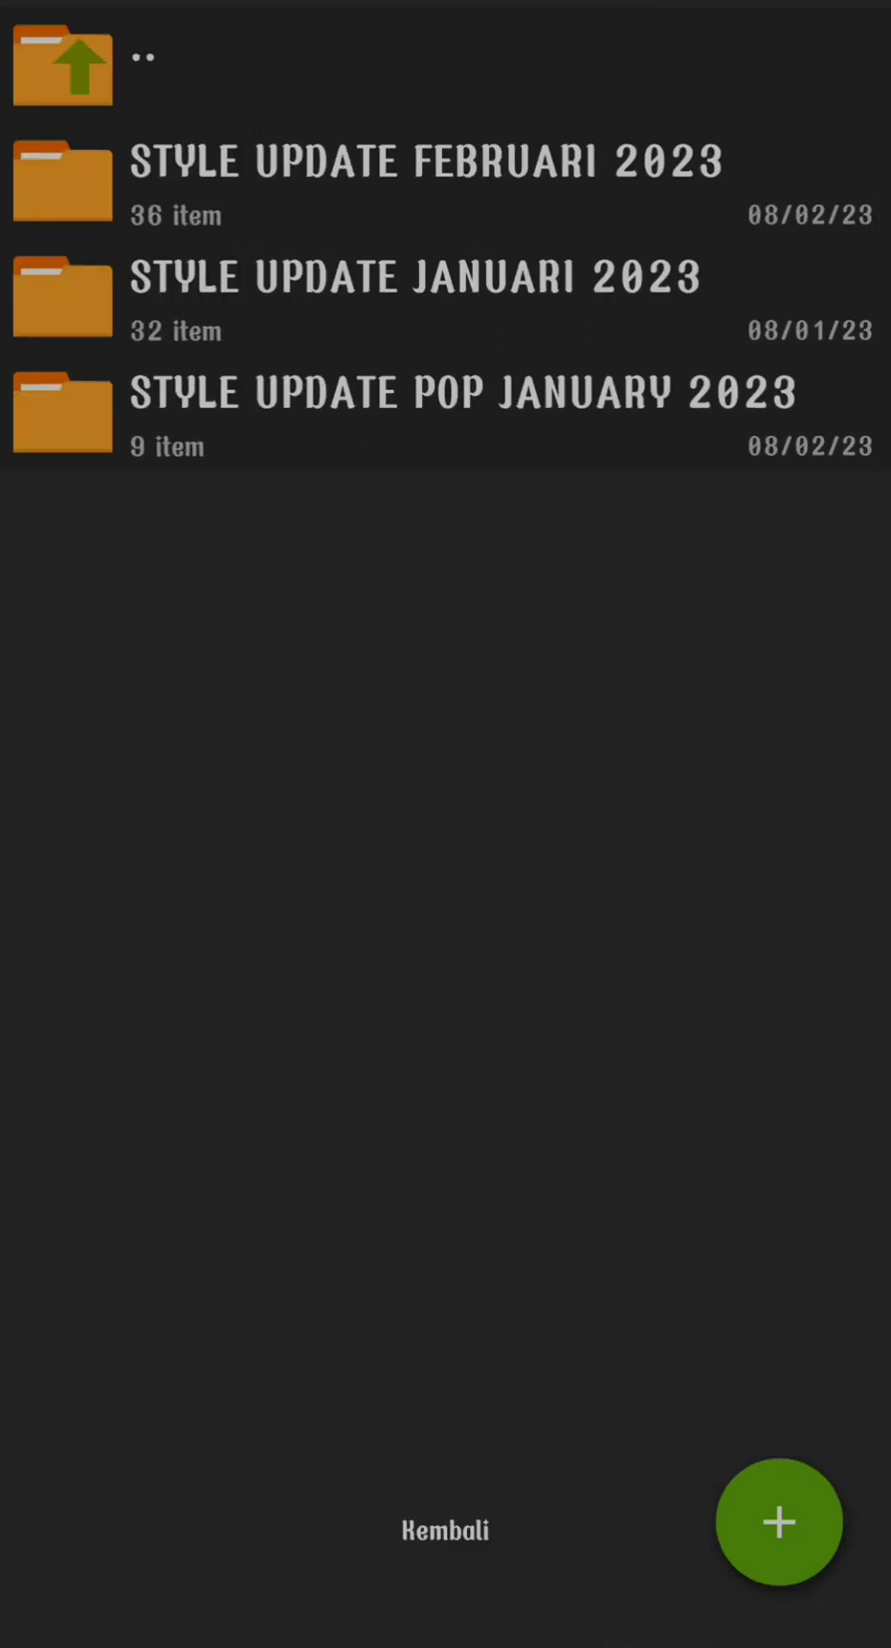
pyautogui.click(420, 294)
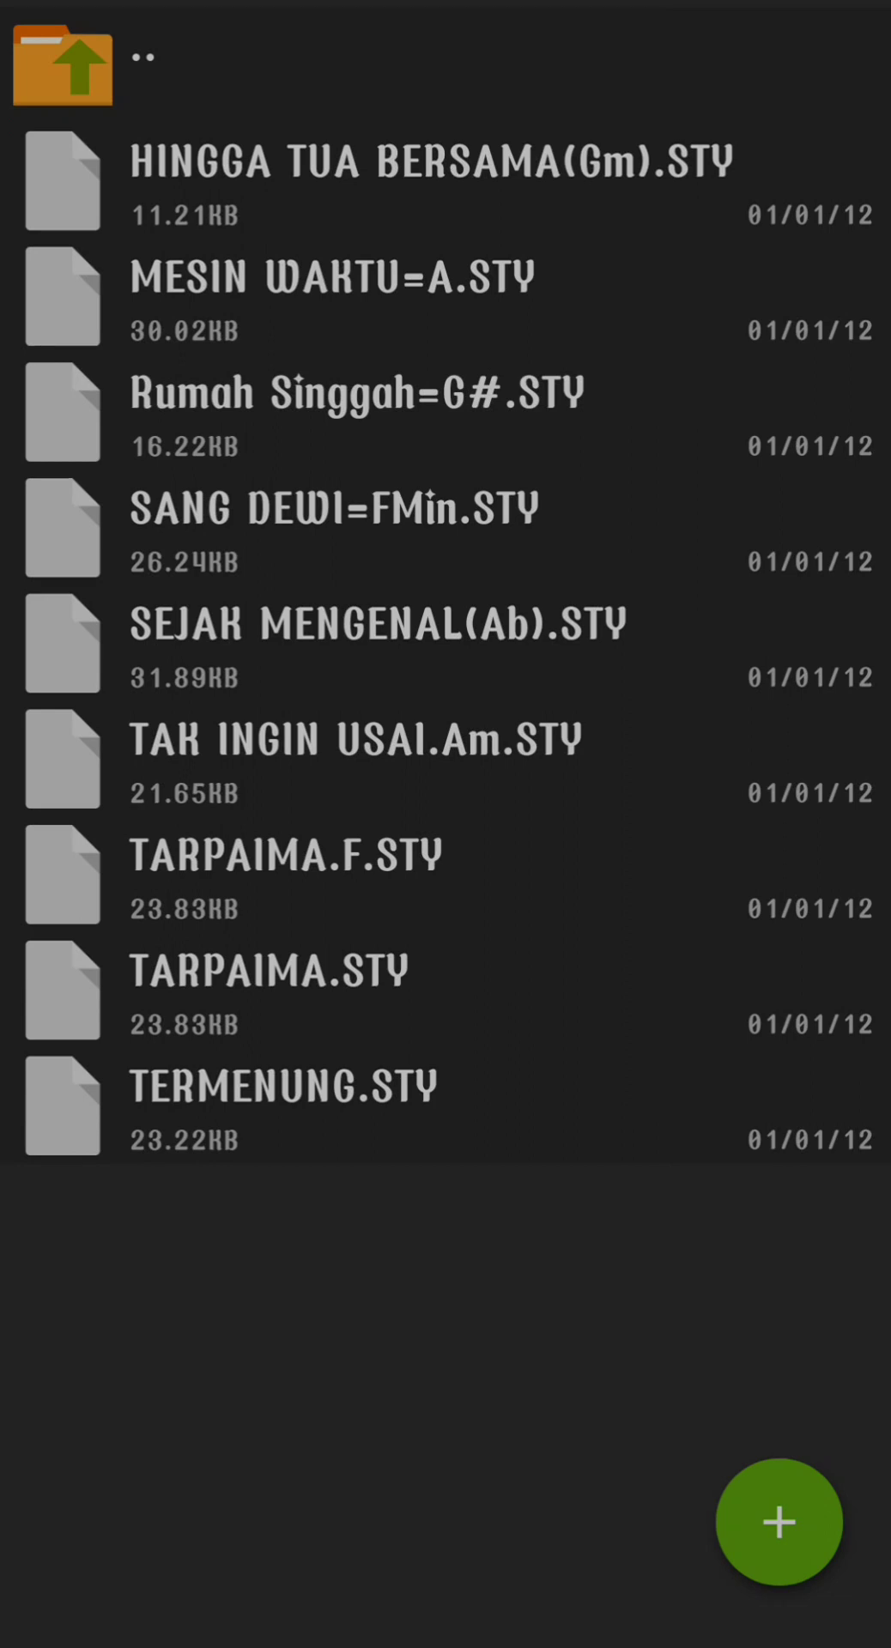